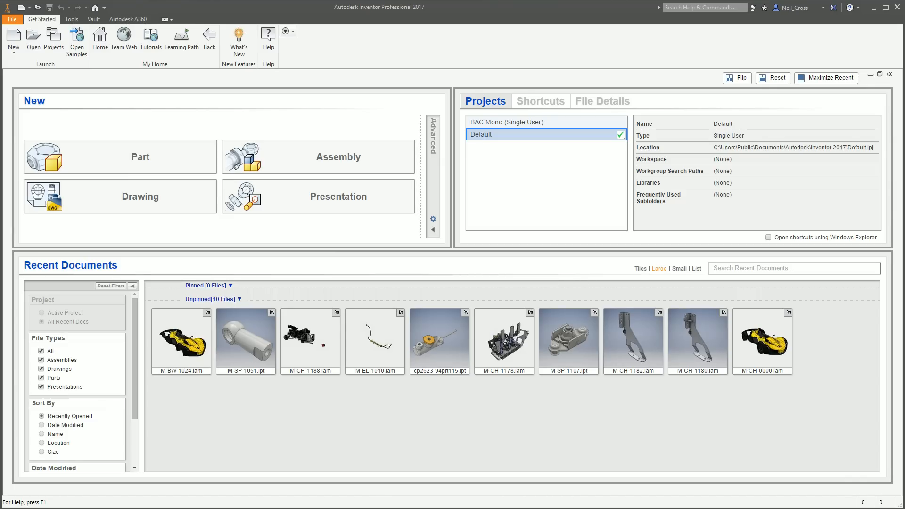
pyautogui.moveTo(522, 62)
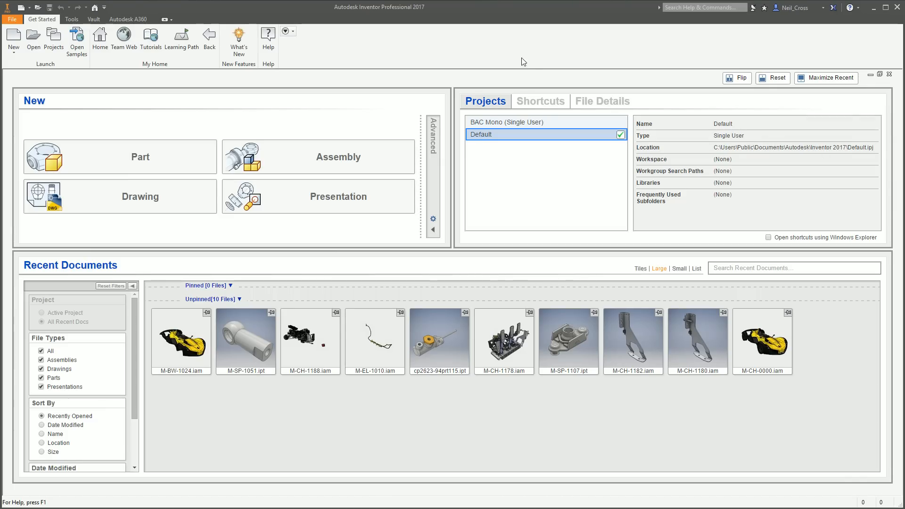
pyautogui.moveTo(415, 24)
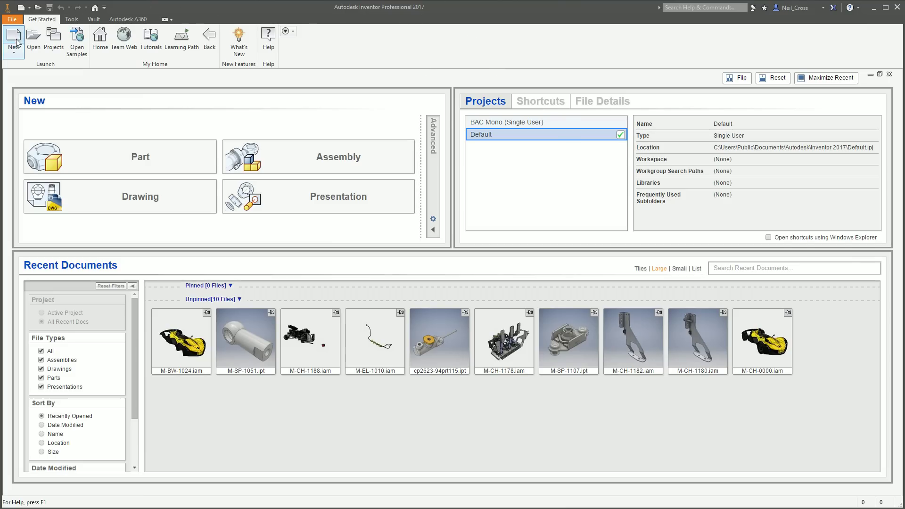
# Step: Create a new part file Part1 from the Standard.ipt millimetre part template
pyautogui.click(13, 37)
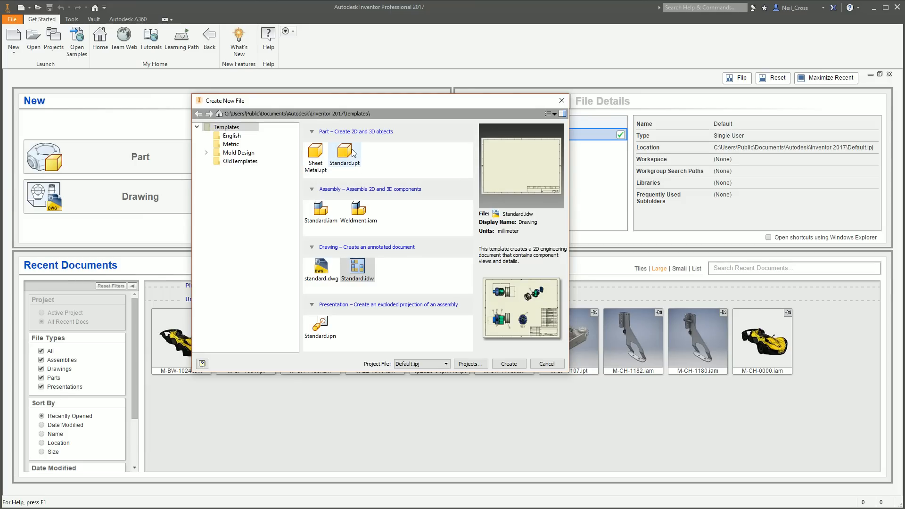
pyautogui.moveTo(352, 153)
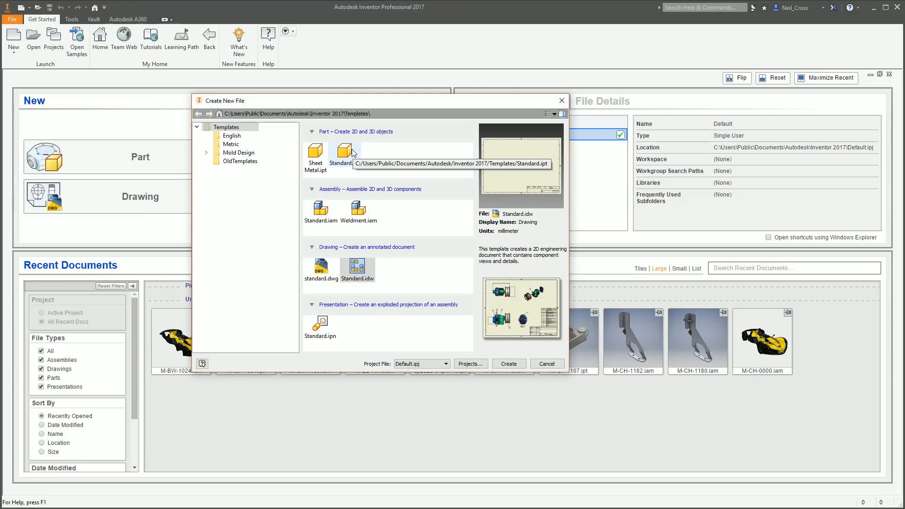
pyautogui.click(344, 150)
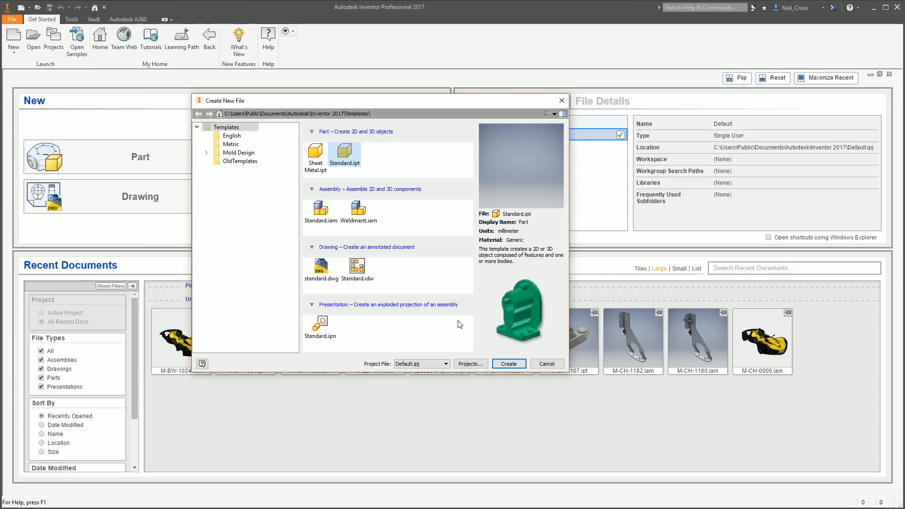
pyautogui.moveTo(488, 335)
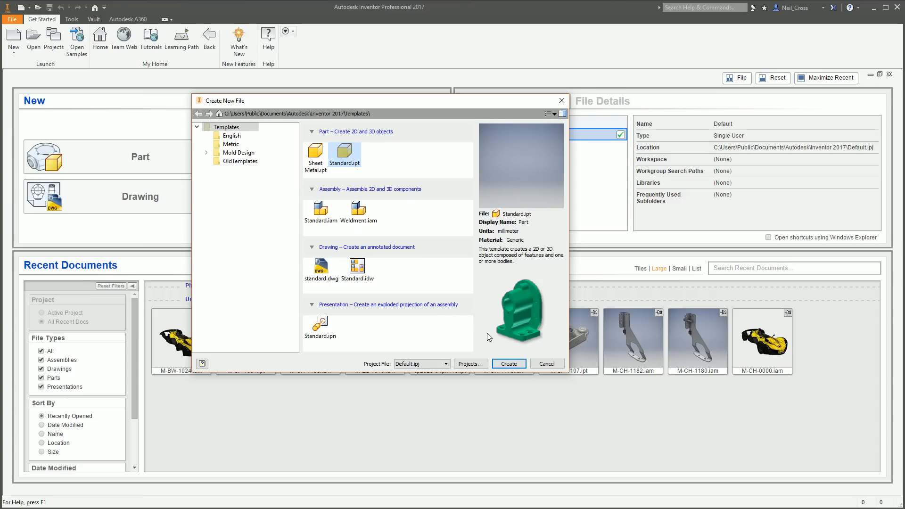
pyautogui.moveTo(443, 286)
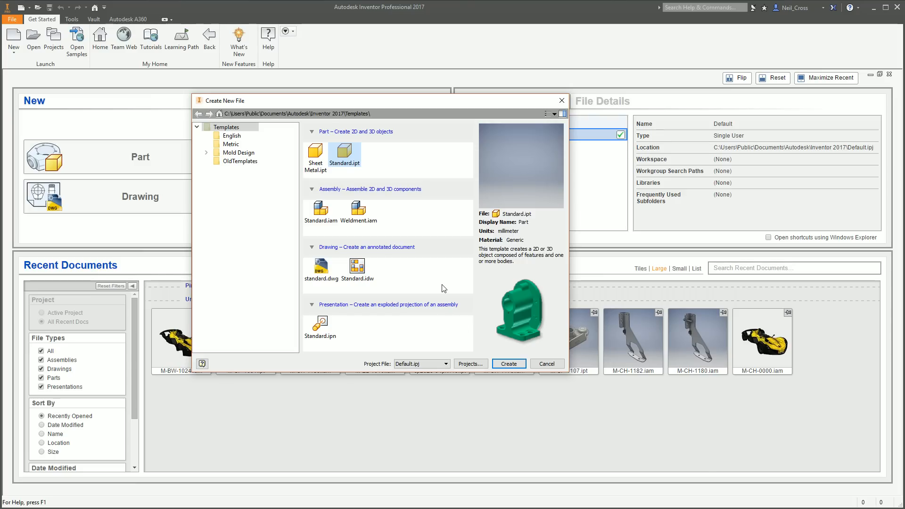
pyautogui.click(547, 364)
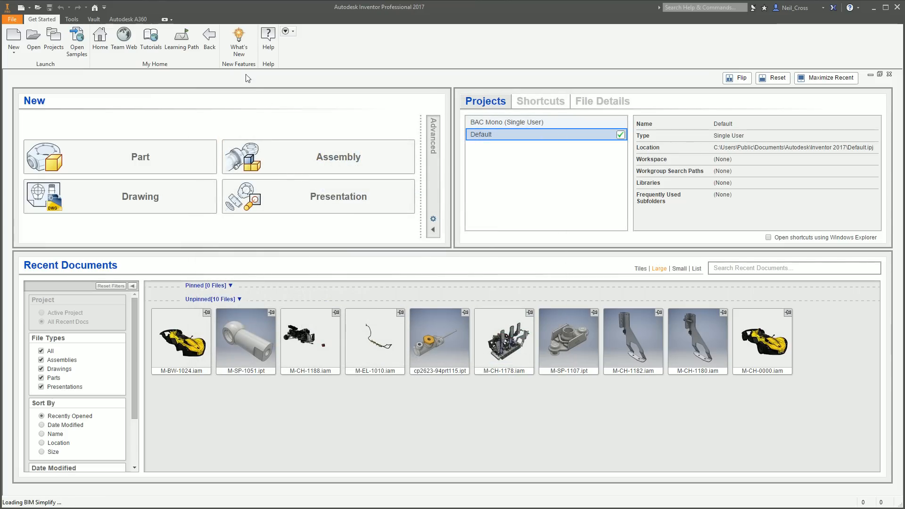
pyautogui.click(140, 156)
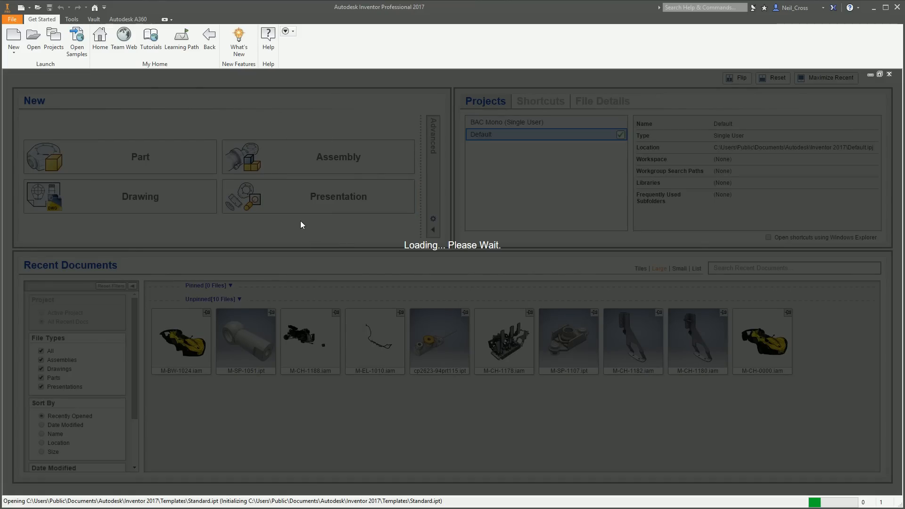
pyautogui.click(119, 156)
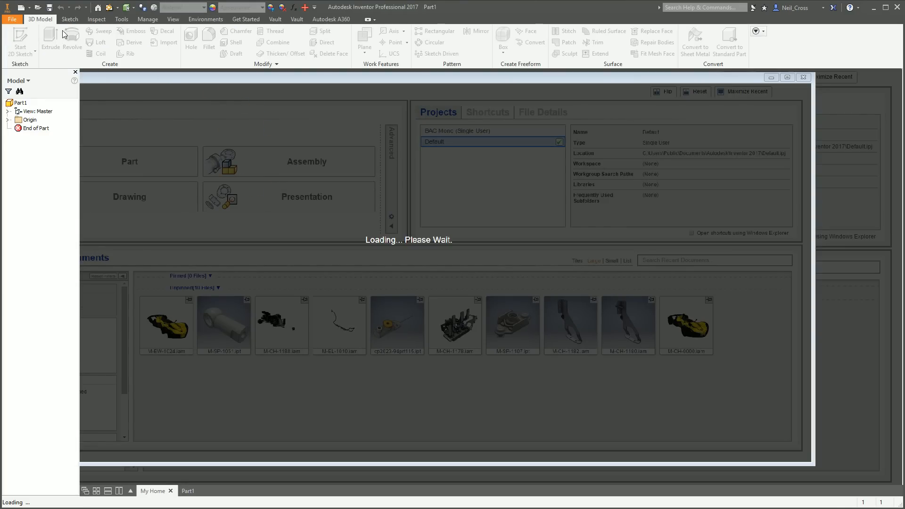
# Step: Start Sketch1 as a new 2D sketch on an origin plane of Part1
pyautogui.click(188, 490)
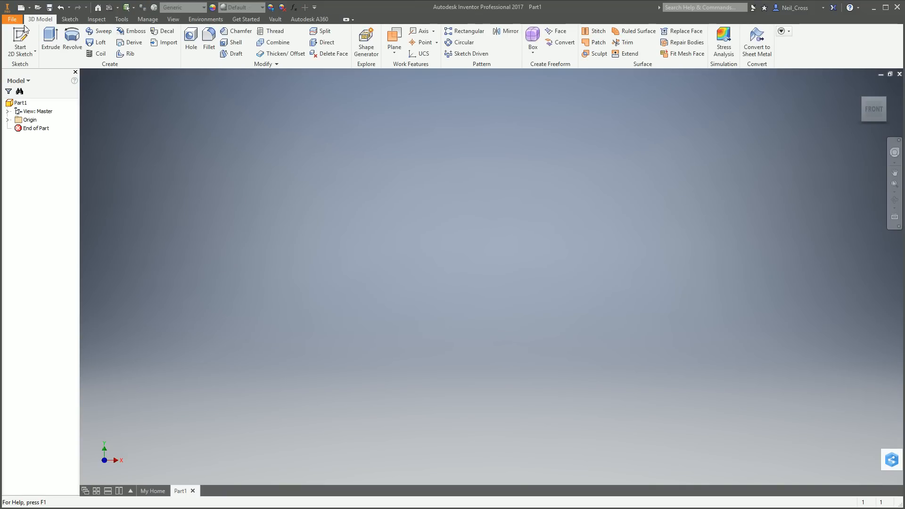
pyautogui.click(20, 34)
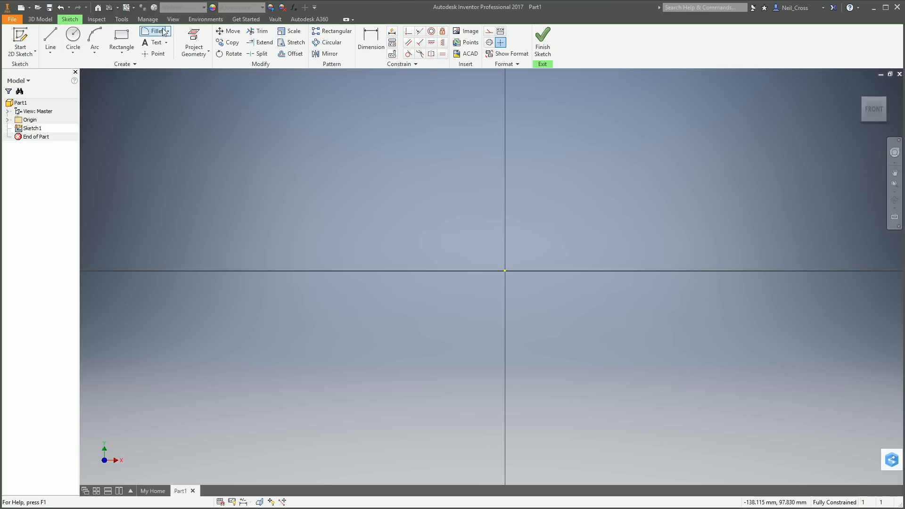
# Step: Draw a two-point-centre rectangle at the origin dimensioned Length=100 mm by Width=100 mm
pyautogui.click(121, 47)
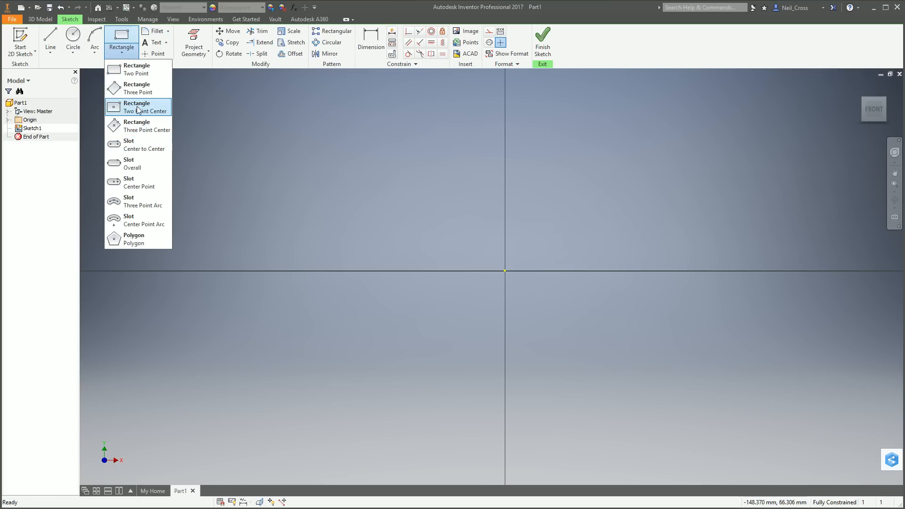
pyautogui.click(138, 107)
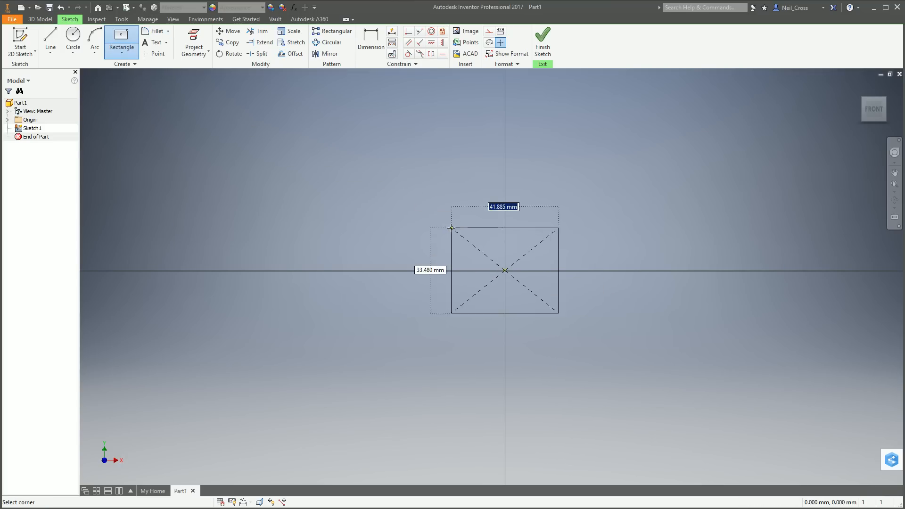
pyautogui.moveTo(452, 227); pyautogui.dragTo(353, 150)
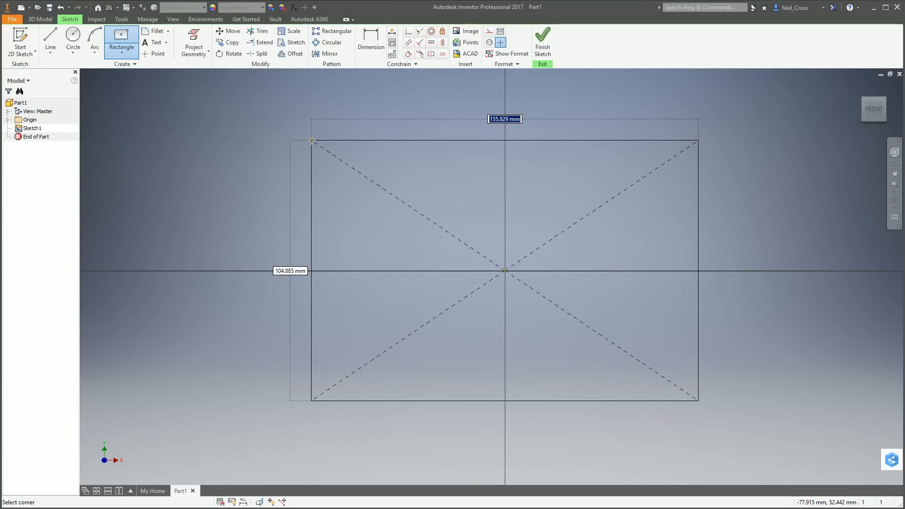
pyautogui.write('100')
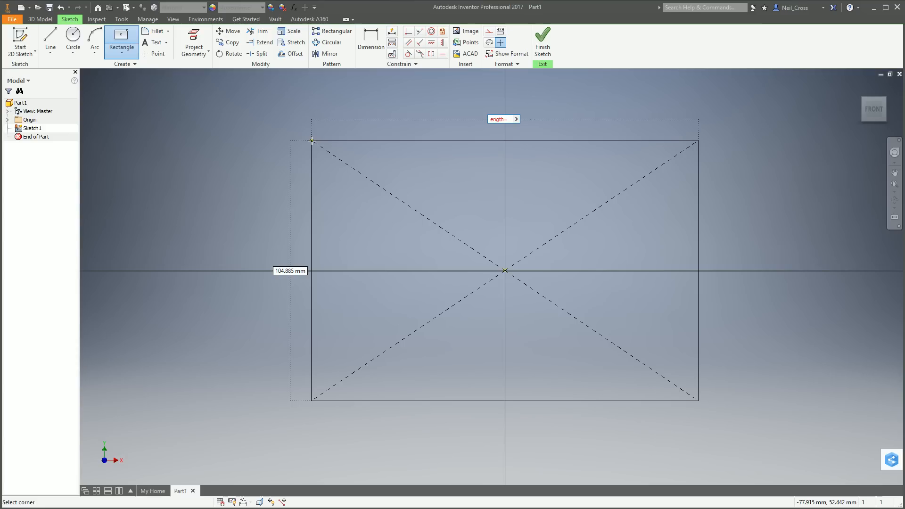
pyautogui.write('100')
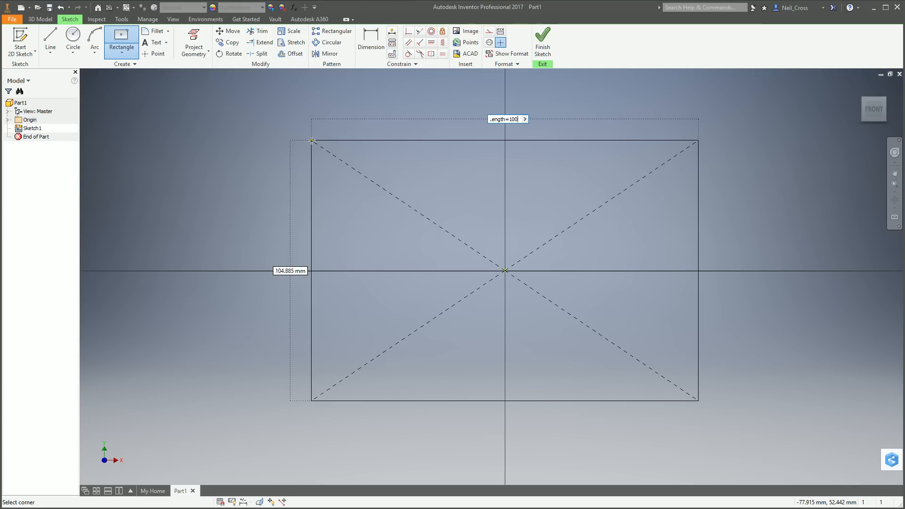
pyautogui.write('mm')
pyautogui.click(290, 271)
pyautogui.write('Widt')
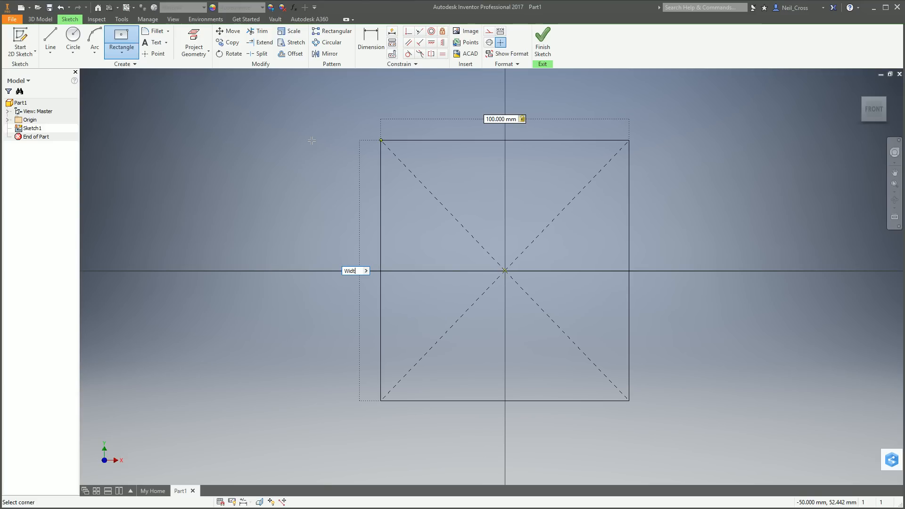
pyautogui.write('100')
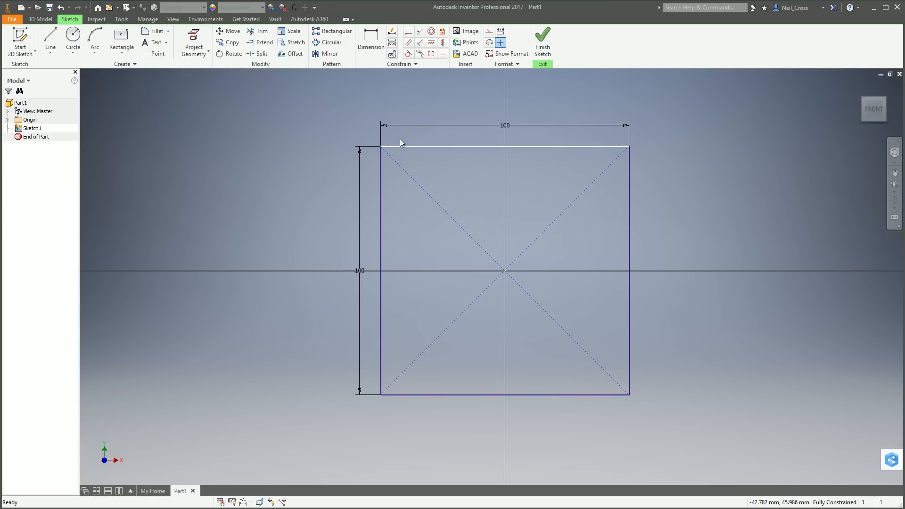
# Step: Raise the annotation scale to 2 in Application Options so dimension text shows larger
pyautogui.click(12, 19)
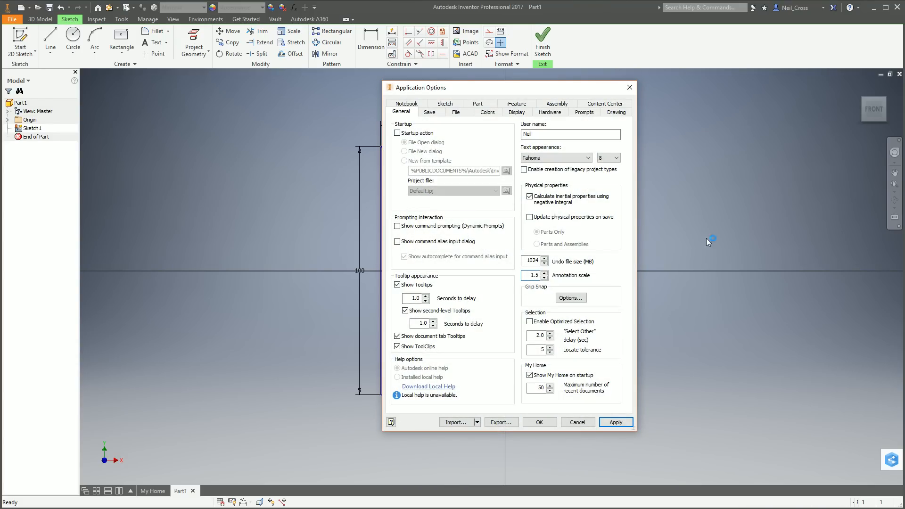
pyautogui.click(616, 421)
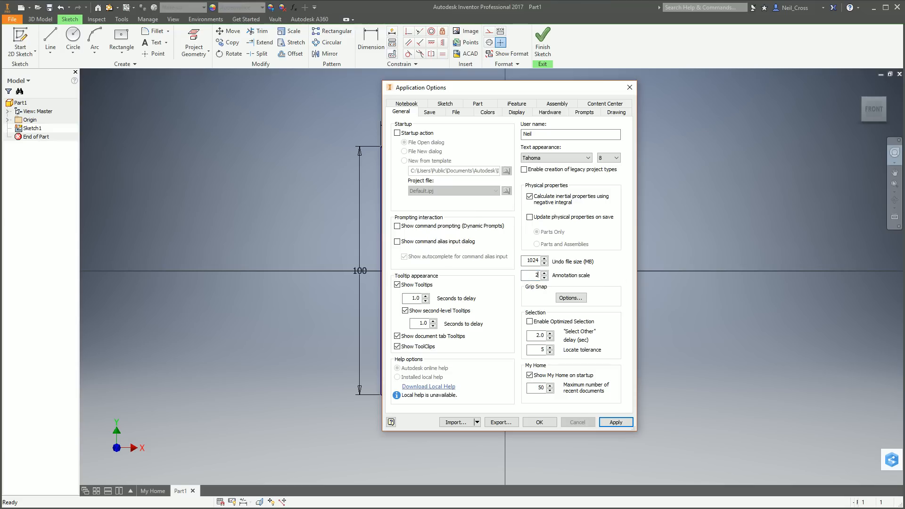
pyautogui.click(539, 421)
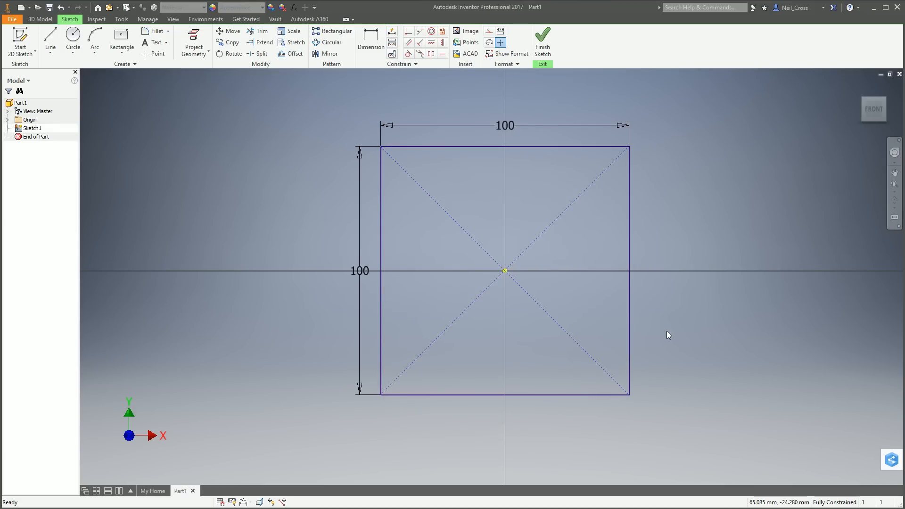
pyautogui.moveTo(548, 278)
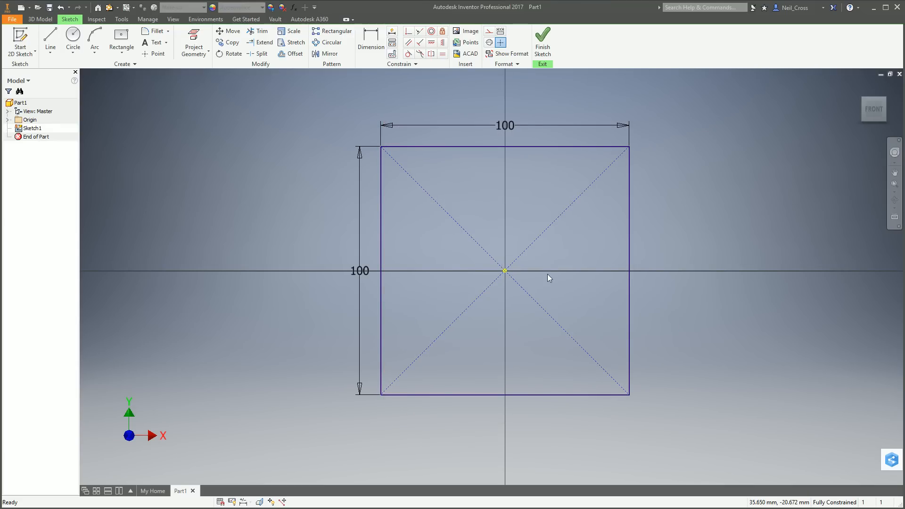
pyautogui.moveTo(681, 142)
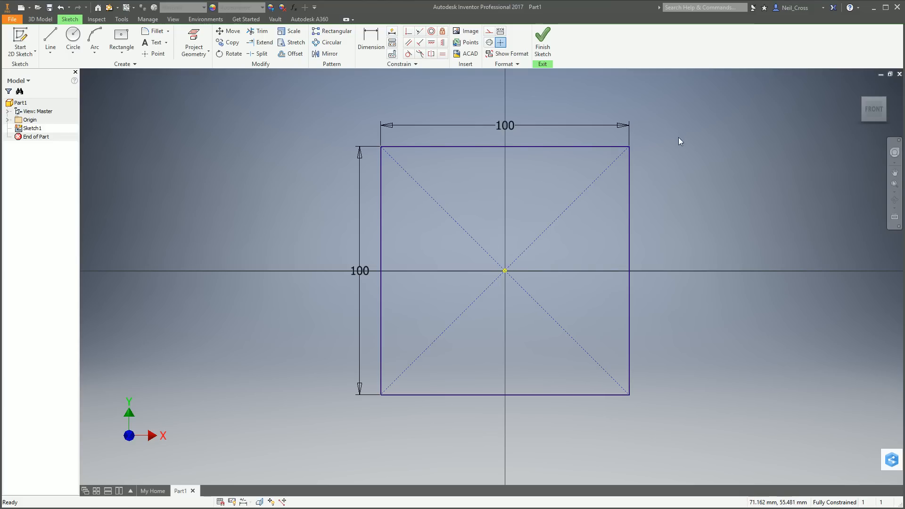
pyautogui.moveTo(518, 147)
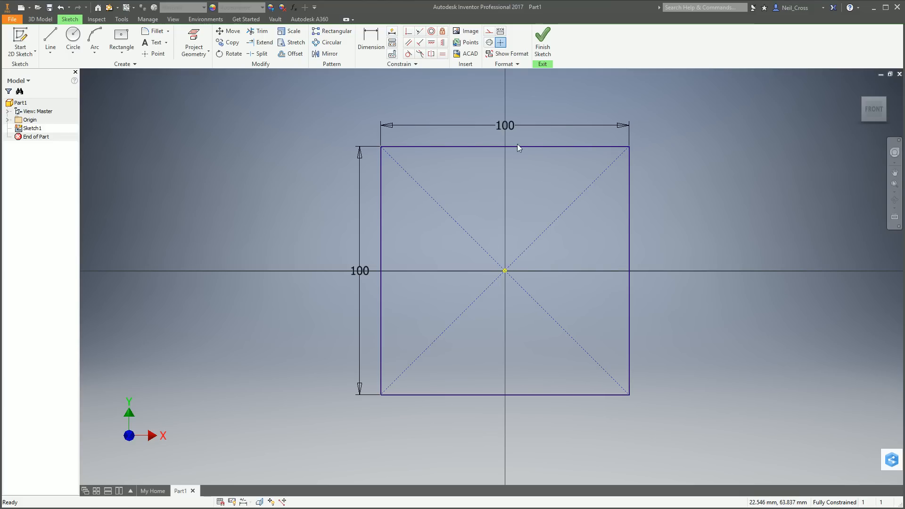
# Step: Switch sketch Dimension Display to Name so Length and Width labels replace the 100 mm values
pyautogui.rightClick(518, 147)
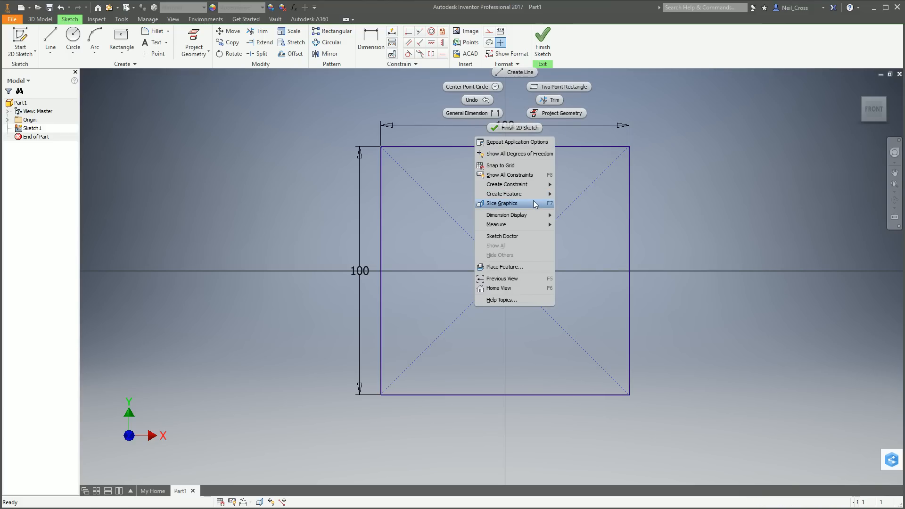
pyautogui.moveTo(506, 214)
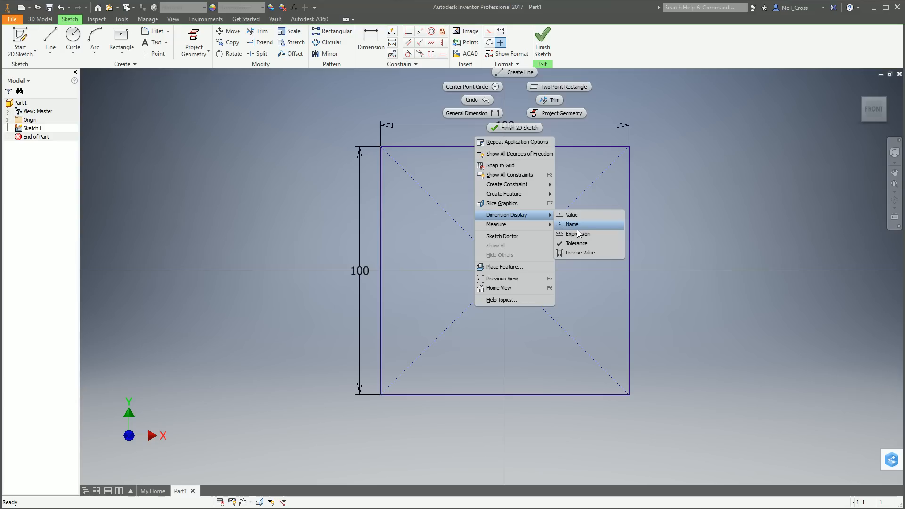
pyautogui.click(571, 225)
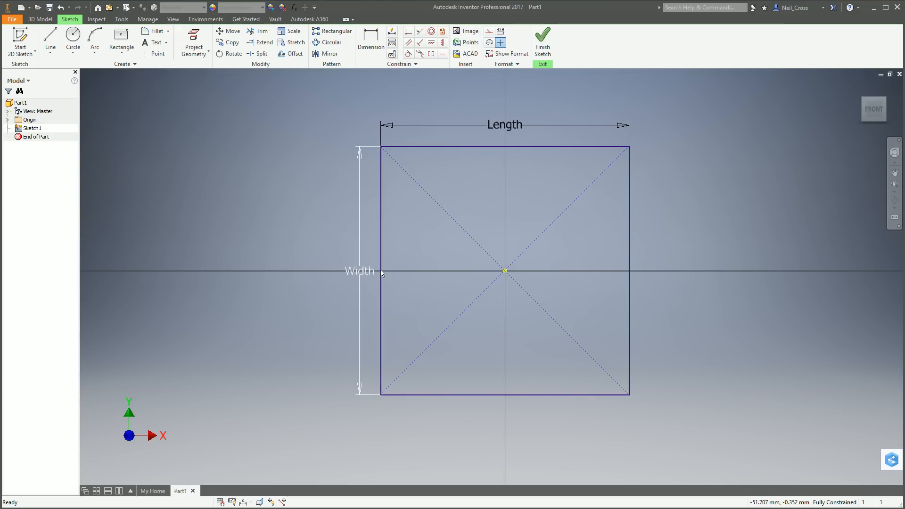
pyautogui.moveTo(349, 287)
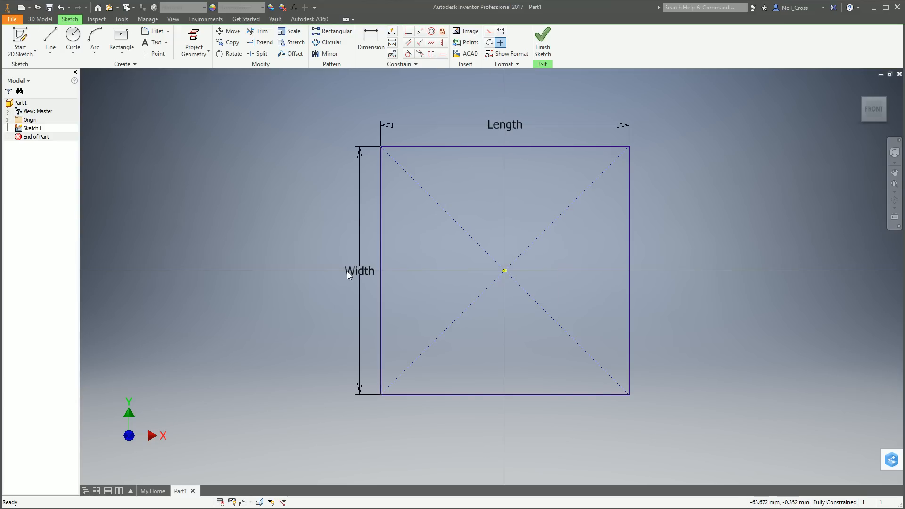
pyautogui.moveTo(486, 187)
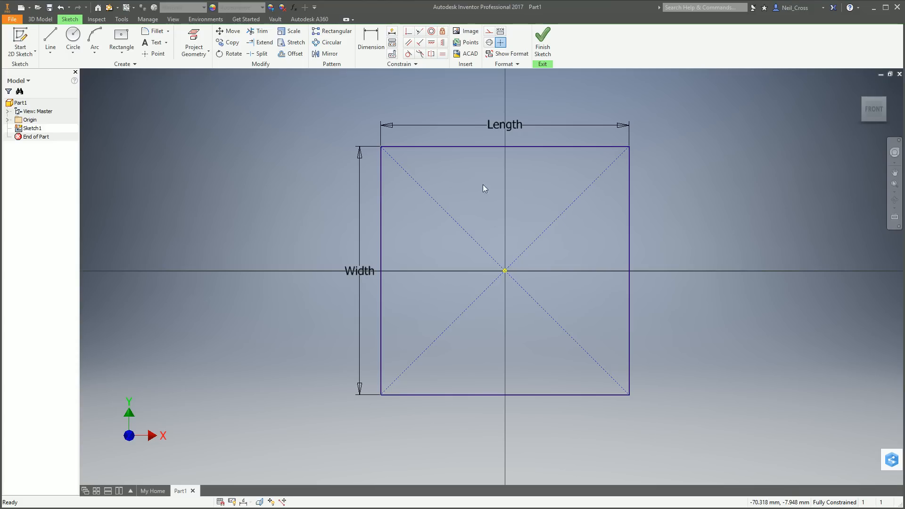
pyautogui.moveTo(360, 284)
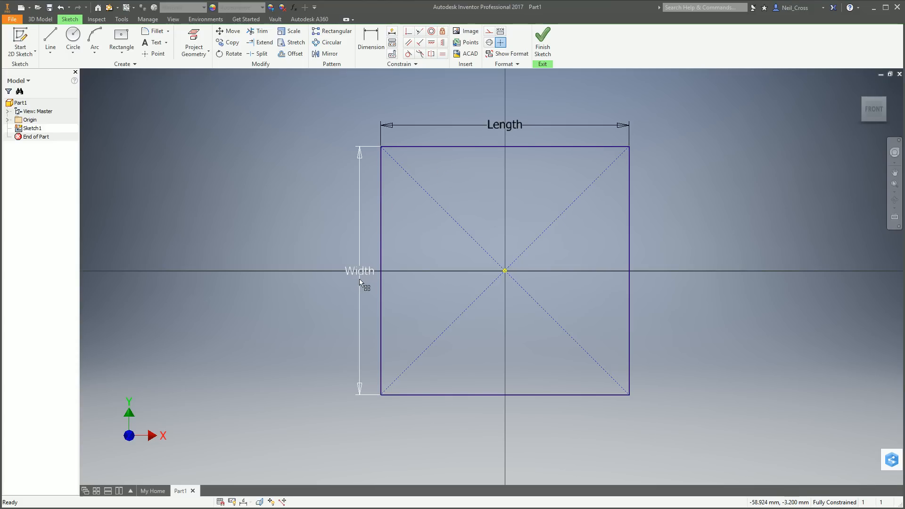
pyautogui.moveTo(548, 92)
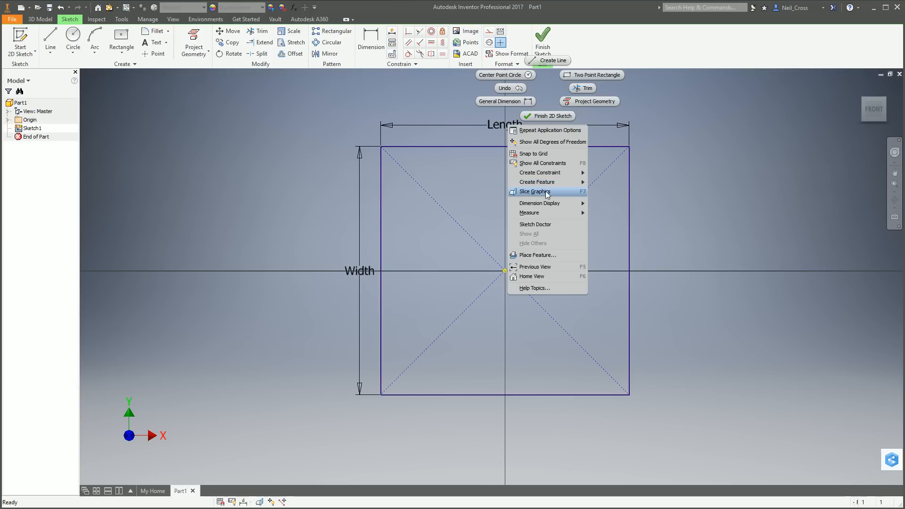
pyautogui.moveTo(575, 201)
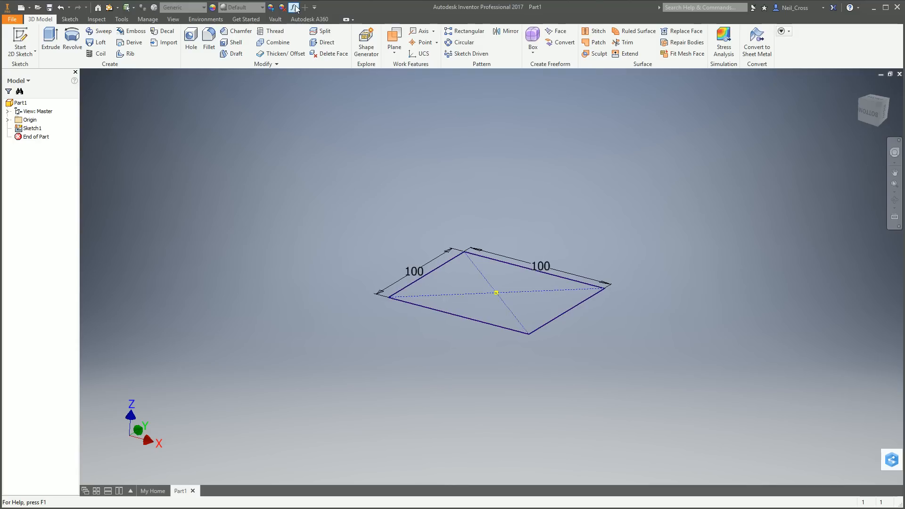
pyautogui.moveTo(296, 8)
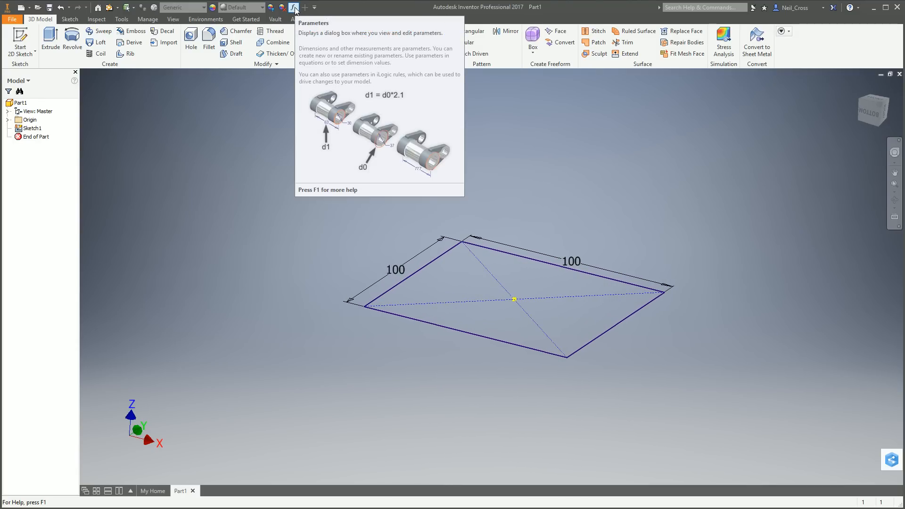
pyautogui.click(147, 19)
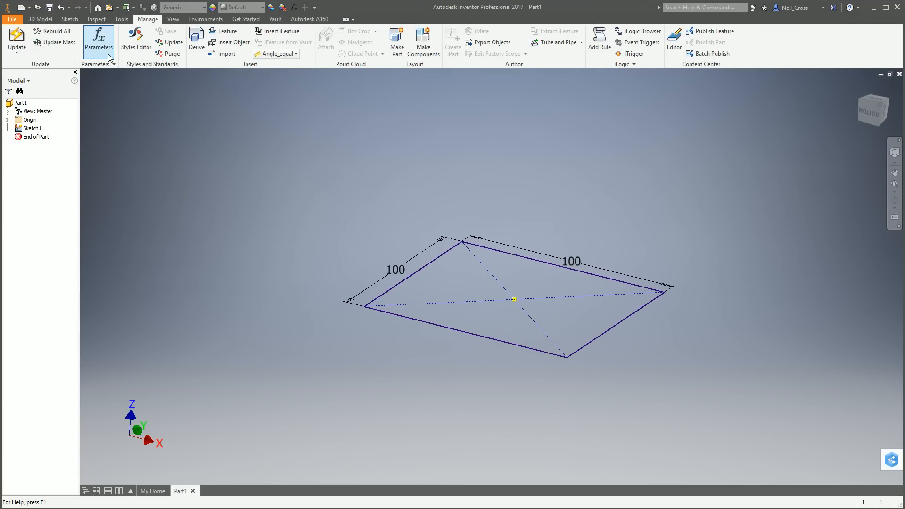
pyautogui.click(98, 39)
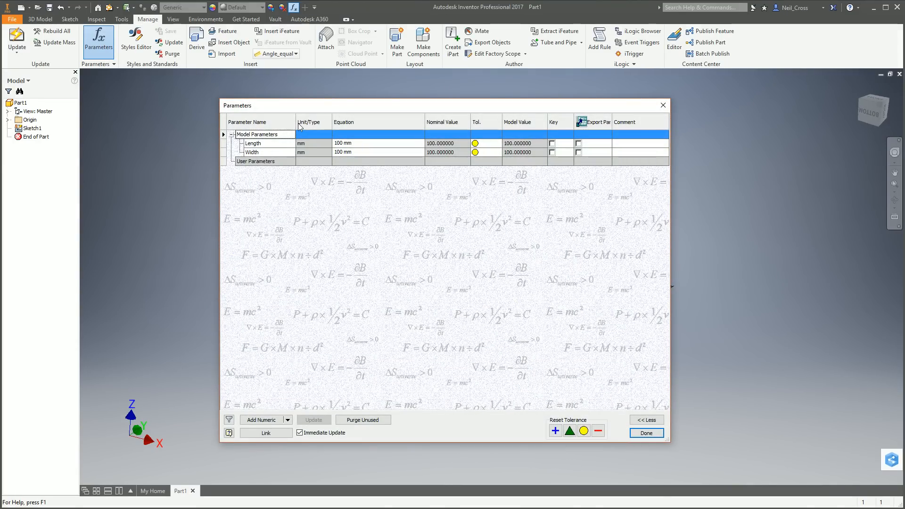
pyautogui.moveTo(263, 209)
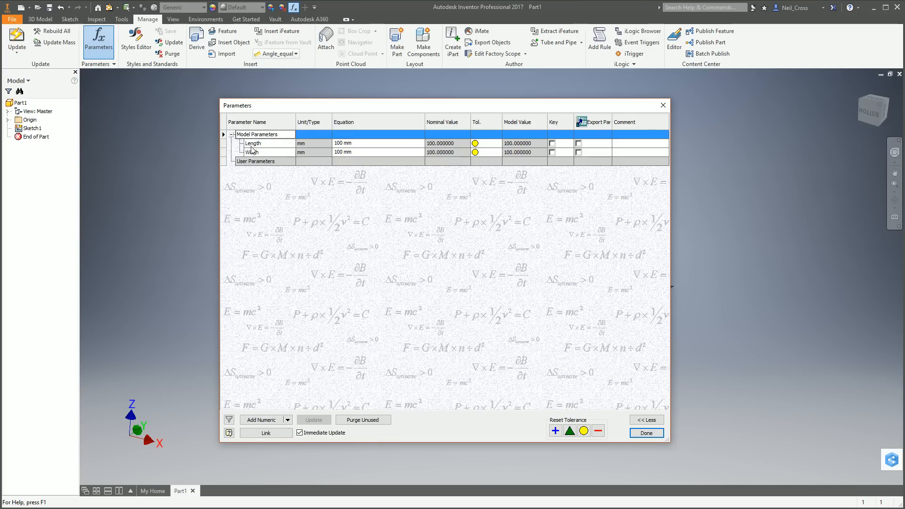
pyautogui.moveTo(253, 153)
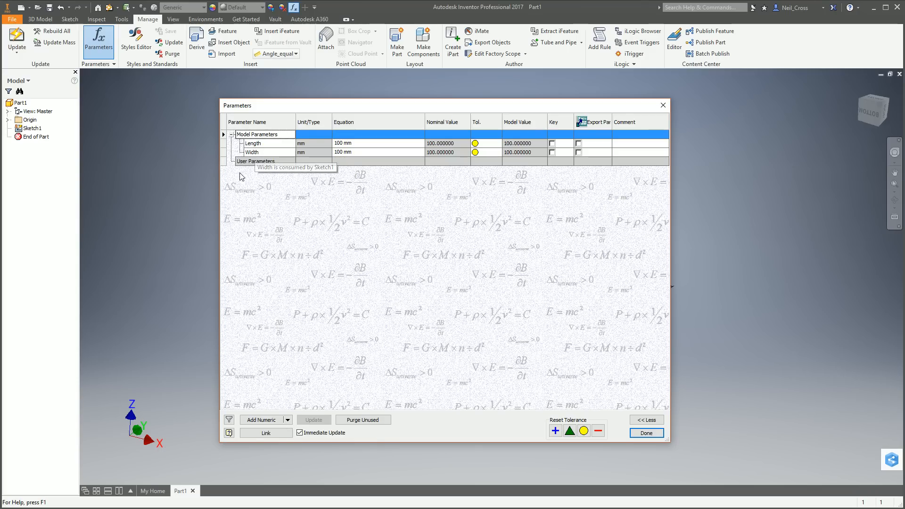
pyautogui.moveTo(424, 267)
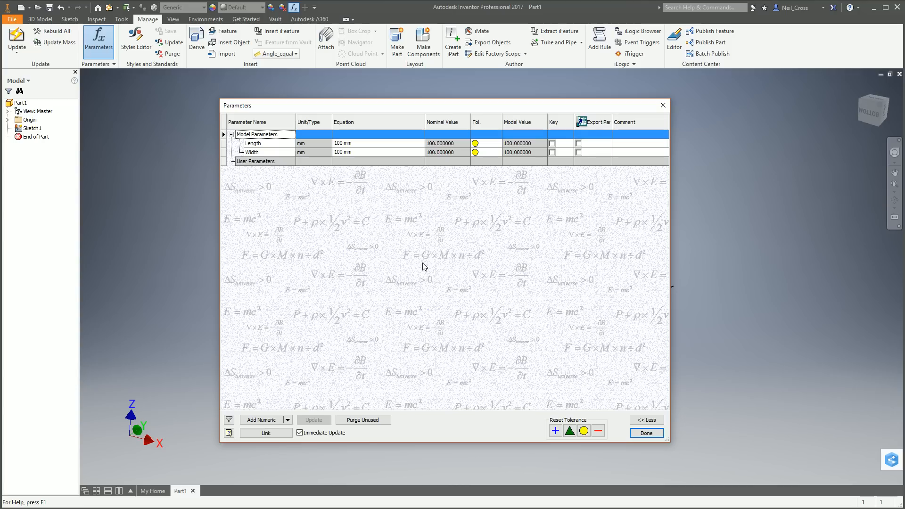
pyautogui.moveTo(662, 105)
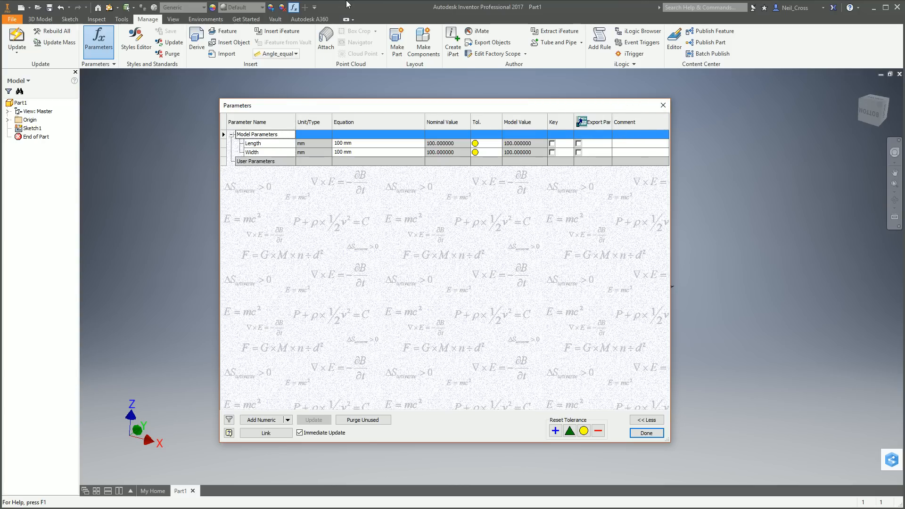
pyautogui.click(645, 432)
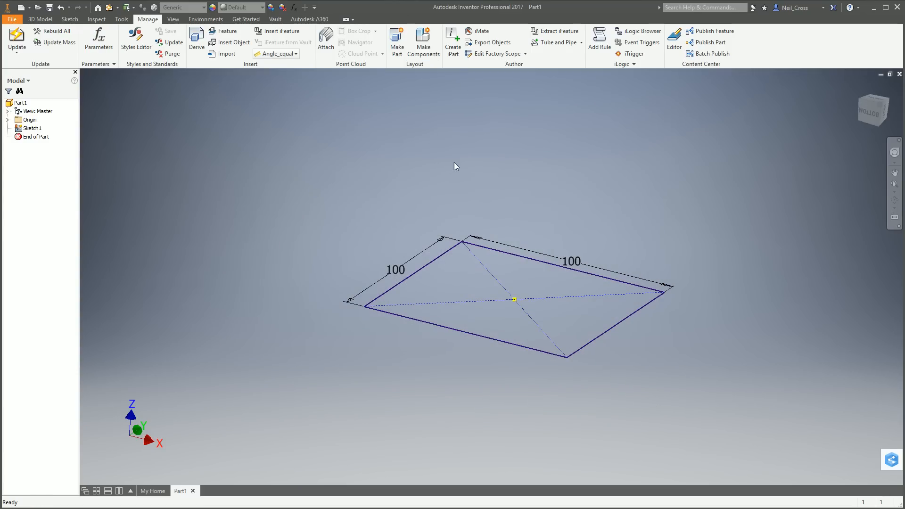
# Step: Extrude Sketch1 into a solid plate with thickness THK=20 mm
pyautogui.click(38, 18)
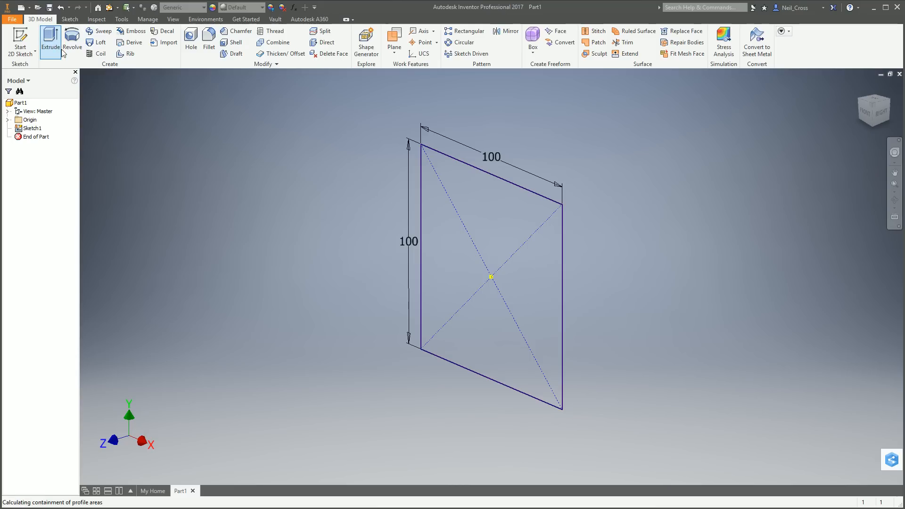
pyautogui.click(47, 40)
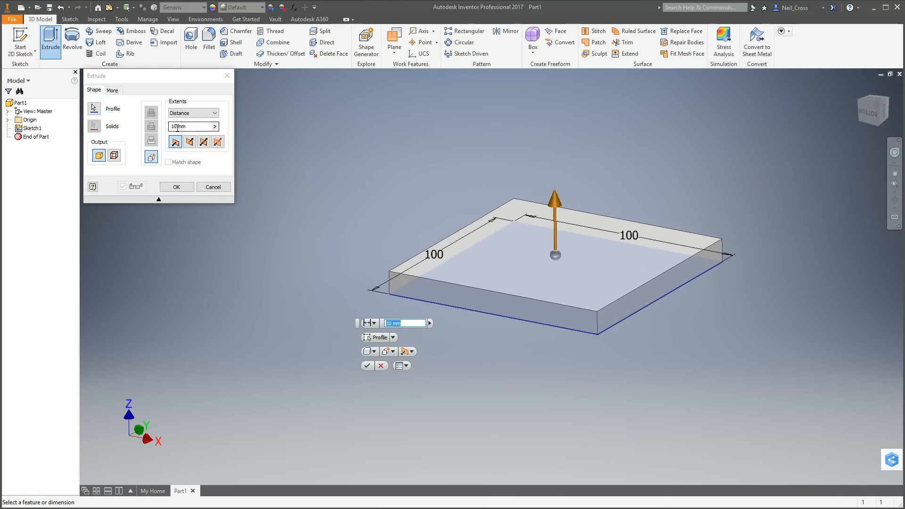
pyautogui.write('20 mm')
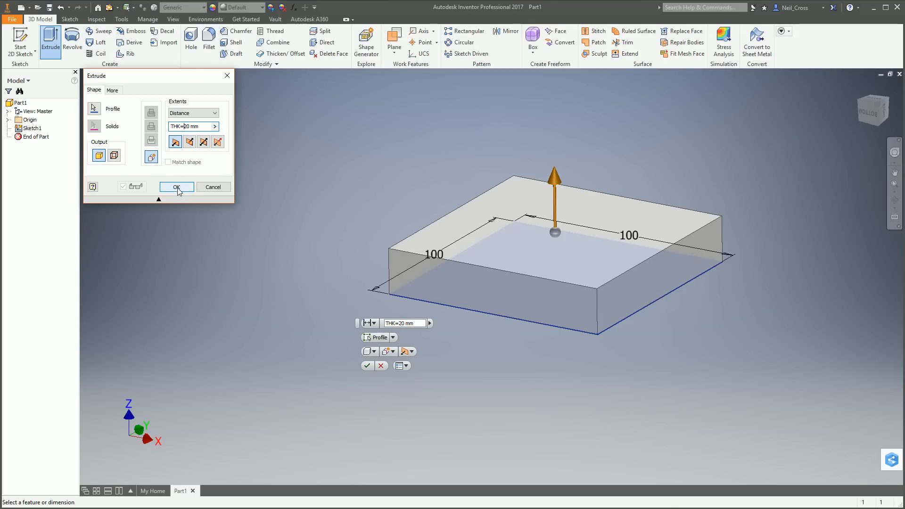
pyautogui.click(176, 187)
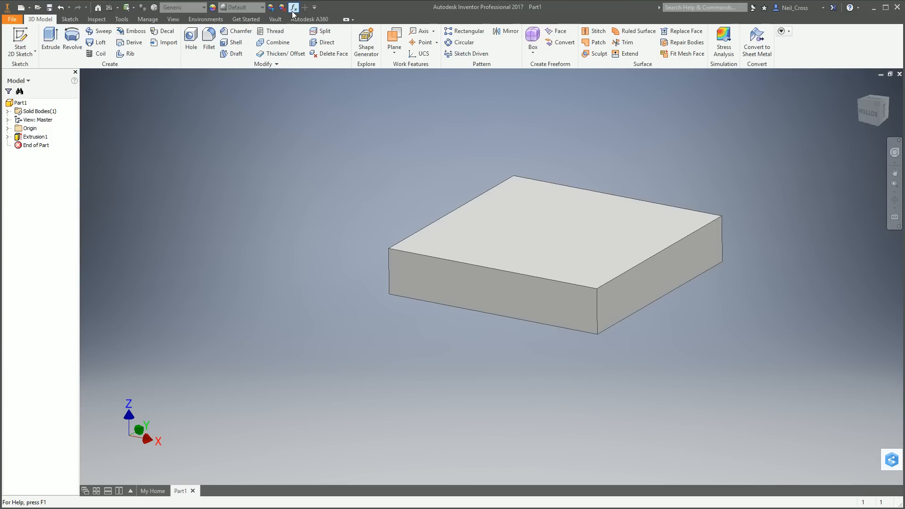
pyautogui.click(292, 8)
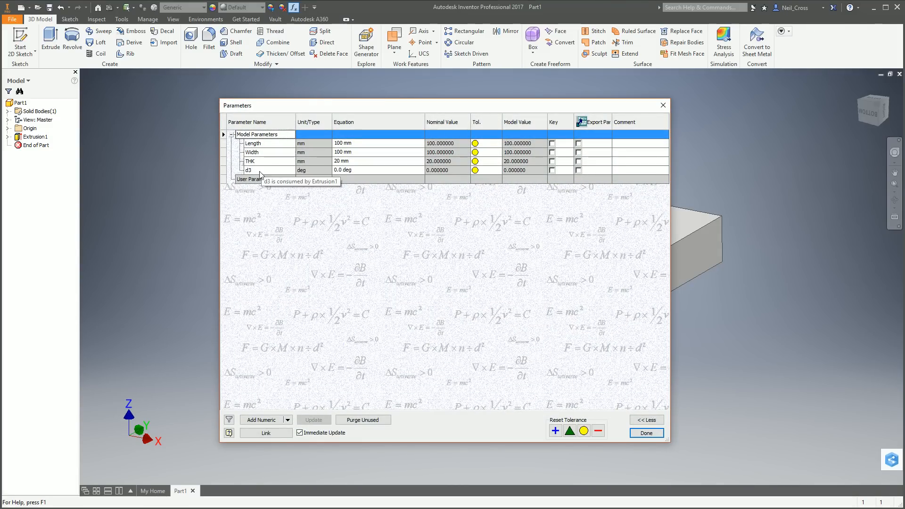
pyautogui.moveTo(269, 165)
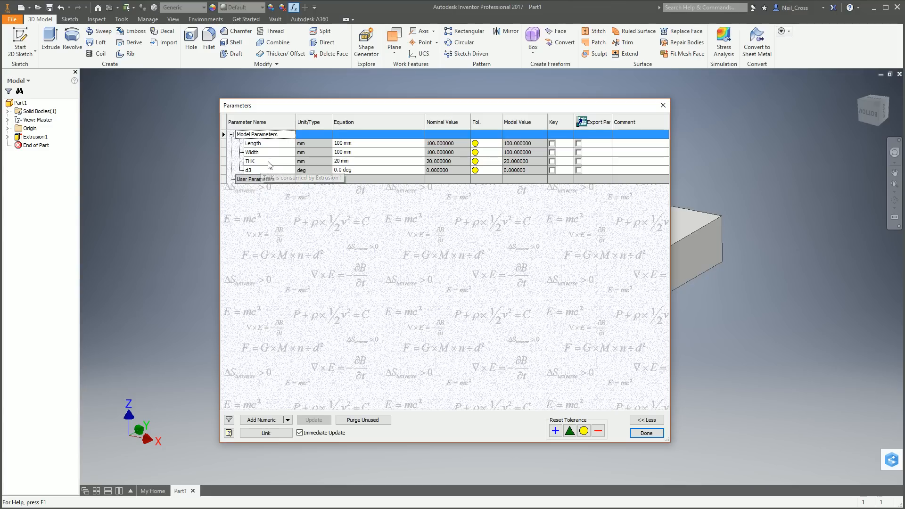
pyautogui.moveTo(283, 184)
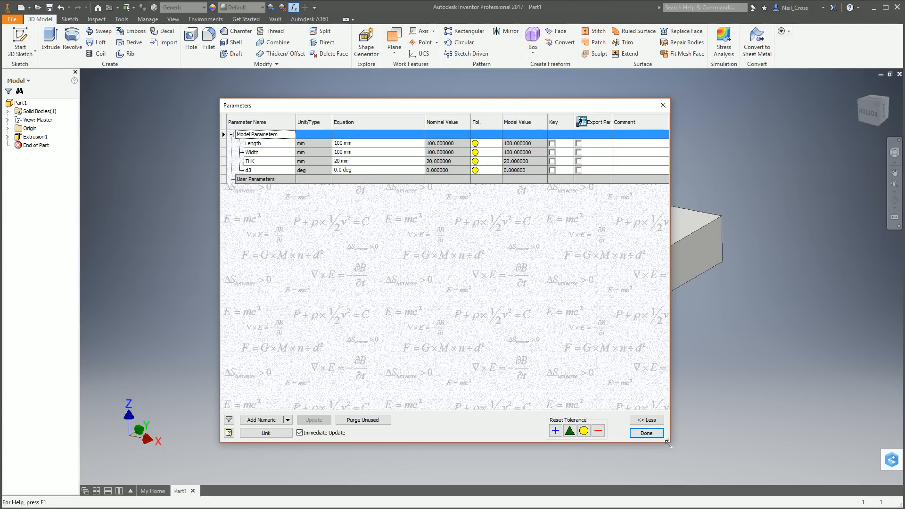
pyautogui.click(645, 432)
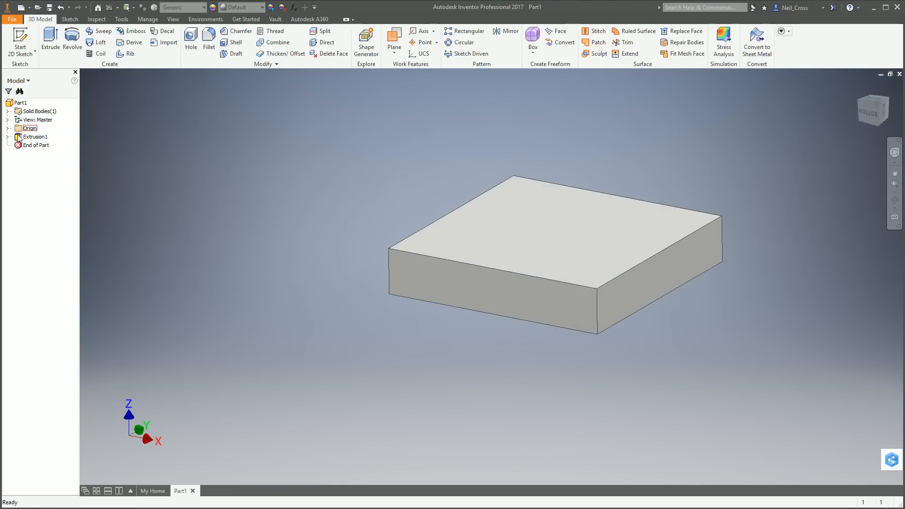
# Step: Edit Extrusion1's taper parameter d3 to 0 deg in Parameters, restoring straight plate sides
pyautogui.doubleClick(38, 137)
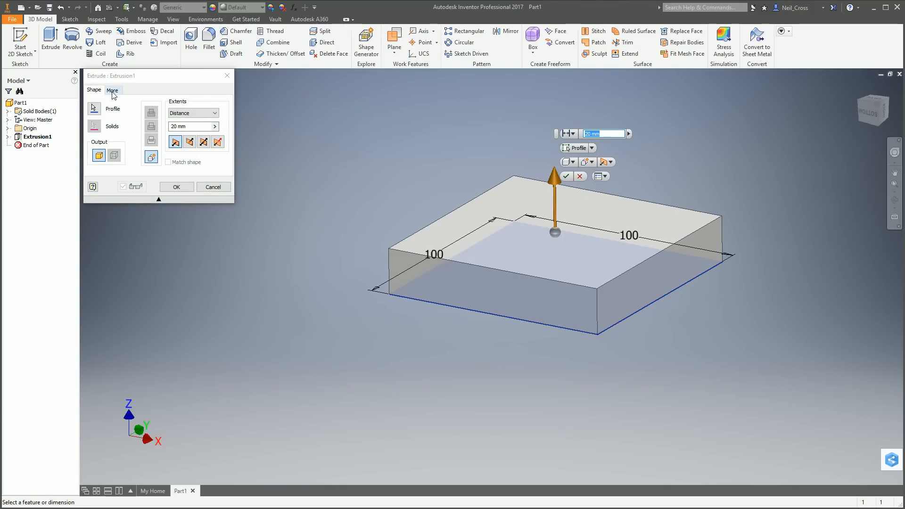
pyautogui.click(113, 90)
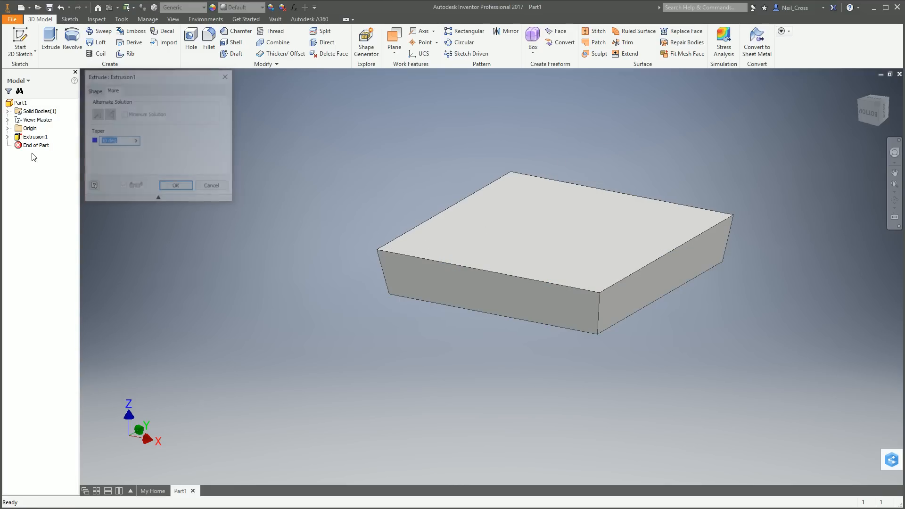
pyautogui.click(175, 185)
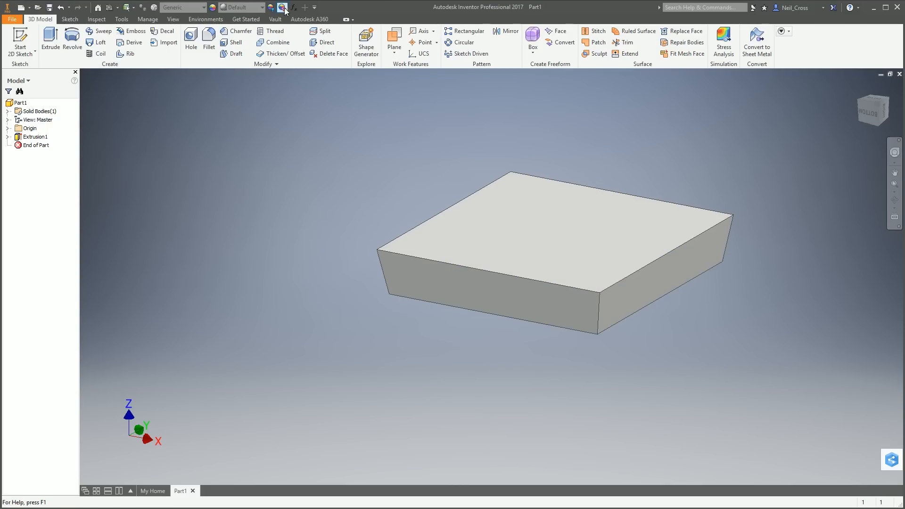
pyautogui.click(281, 8)
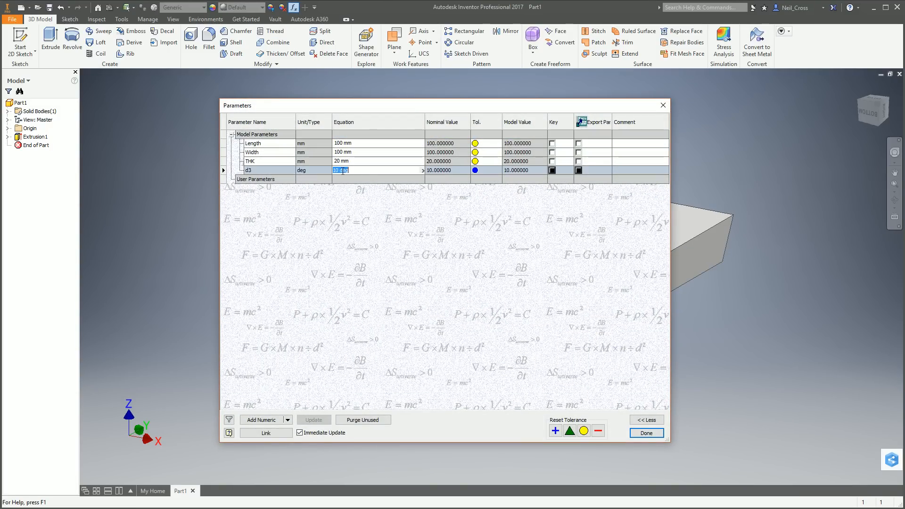
pyautogui.write('0deg')
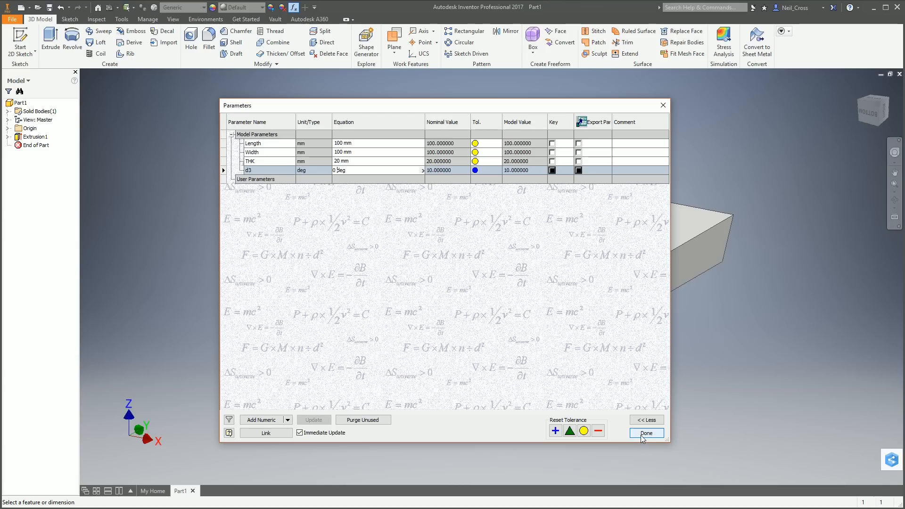
pyautogui.click(645, 432)
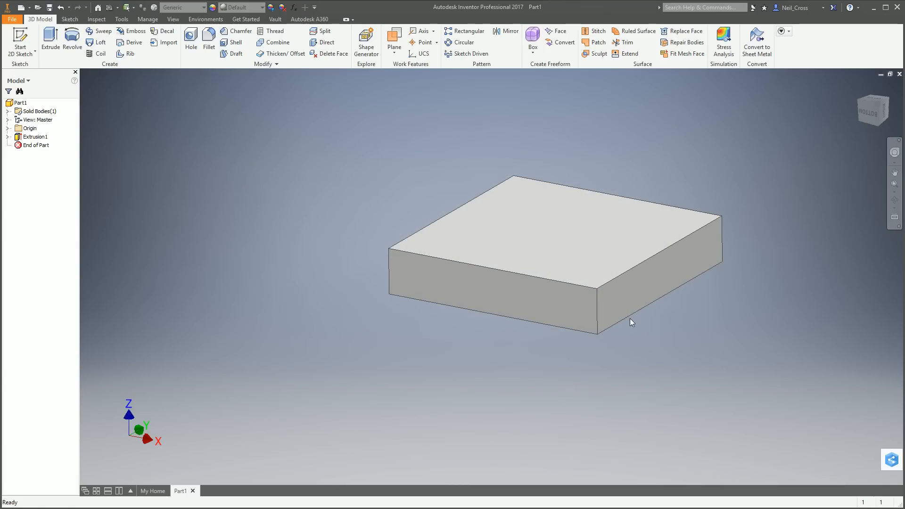
pyautogui.moveTo(105, 97)
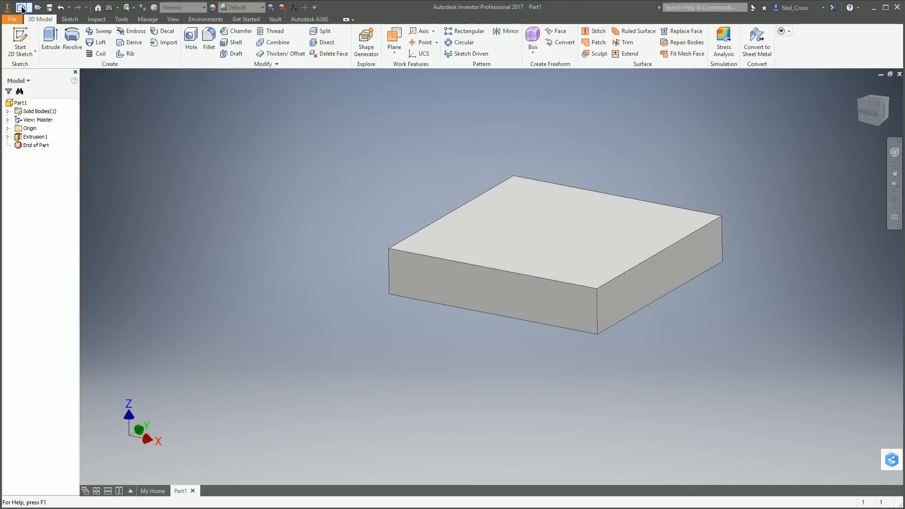
# Step: Create a drawing from Standard.idw and save the part as Plate.ipt when prompted
pyautogui.click(29, 8)
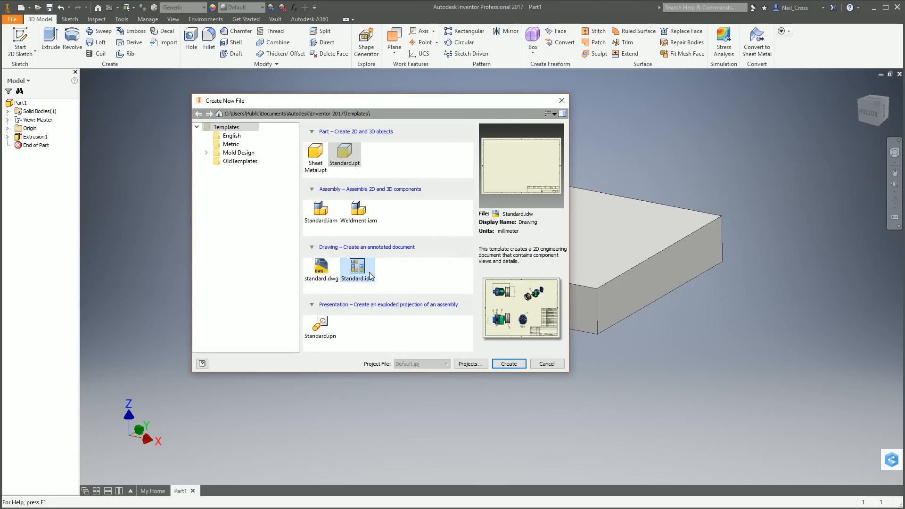
pyautogui.click(508, 364)
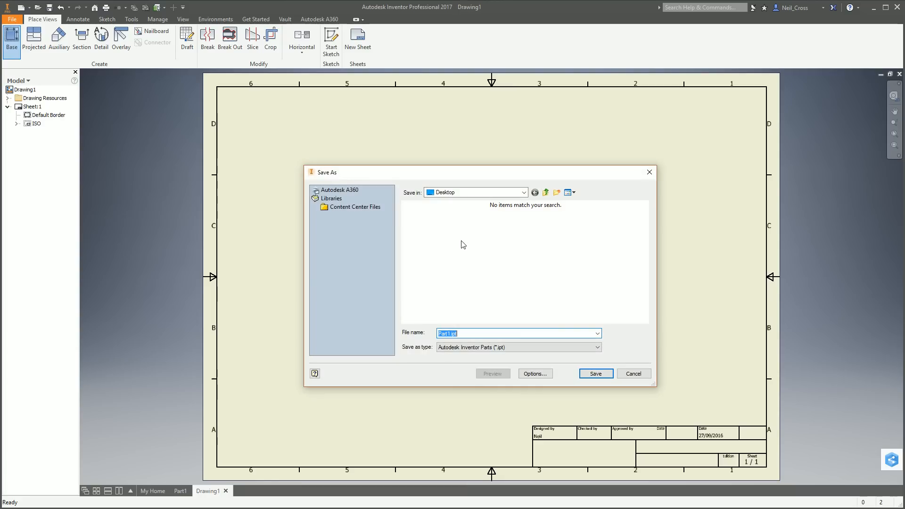
pyautogui.moveTo(461, 237)
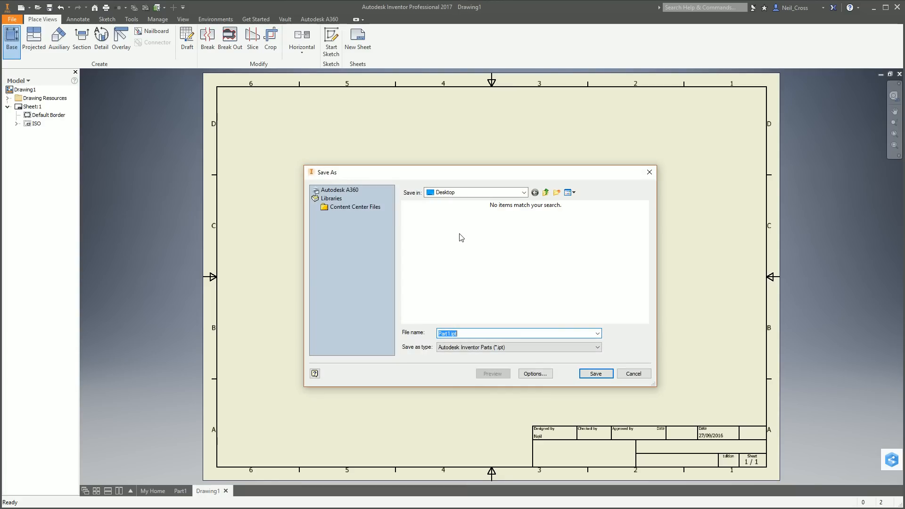
pyautogui.write('Plate')
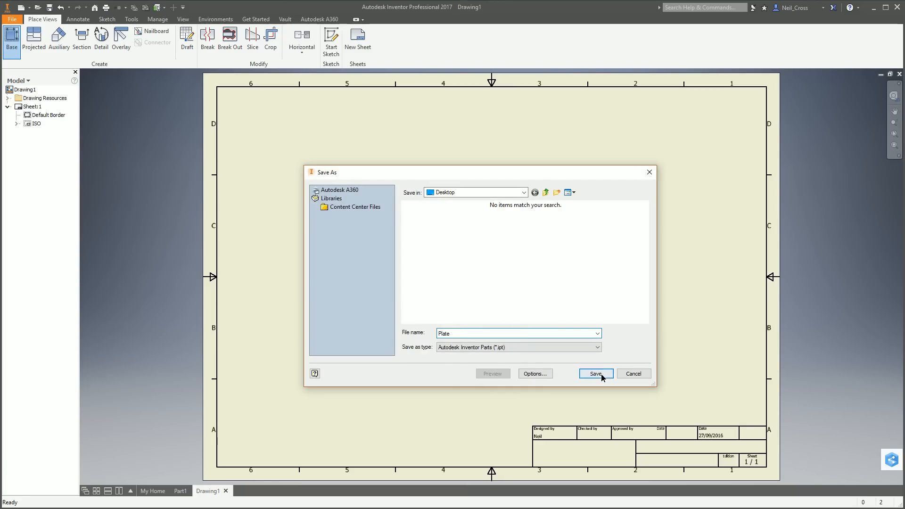
pyautogui.click(595, 373)
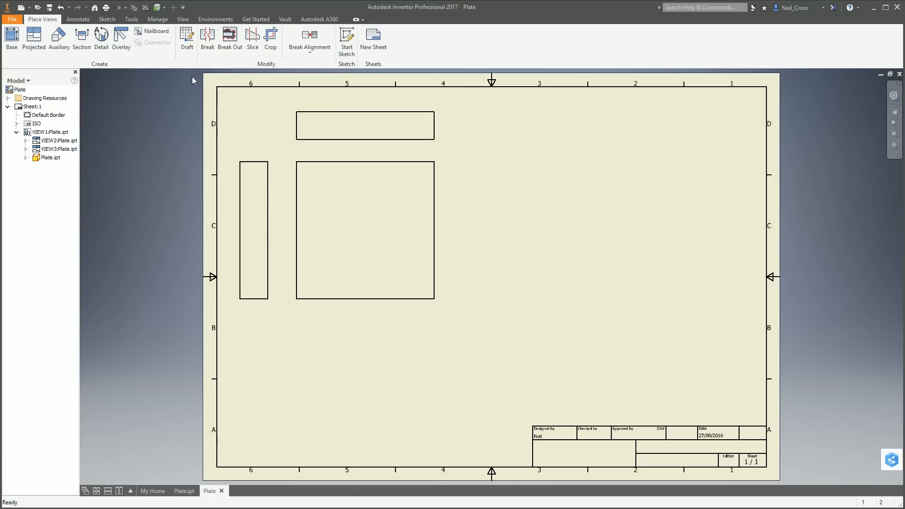
# Step: Place a parts list for Plate.ipt above the title block, then return to the part model
pyautogui.click(434, 40)
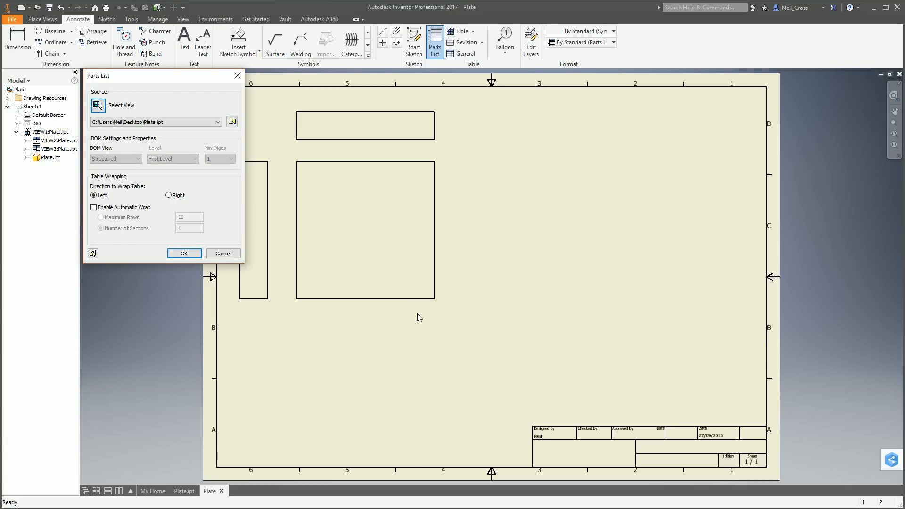
pyautogui.moveTo(435, 281)
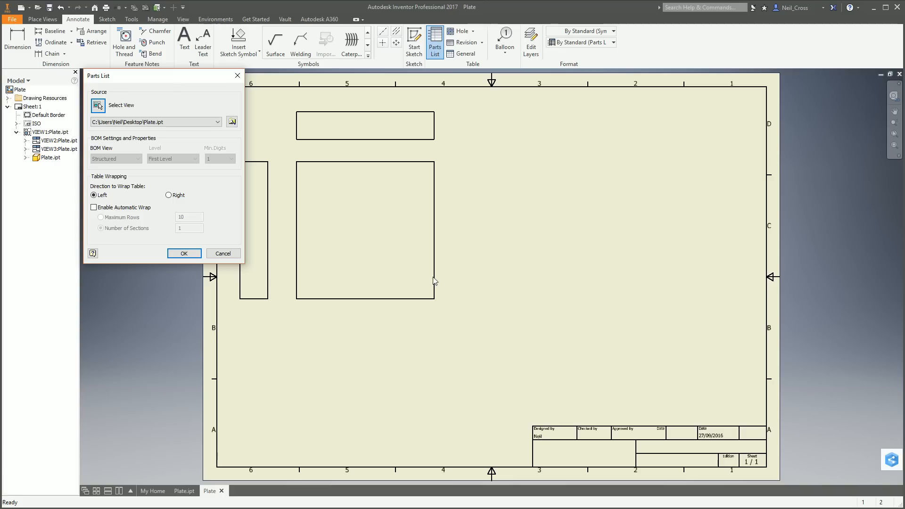
pyautogui.moveTo(282, 290)
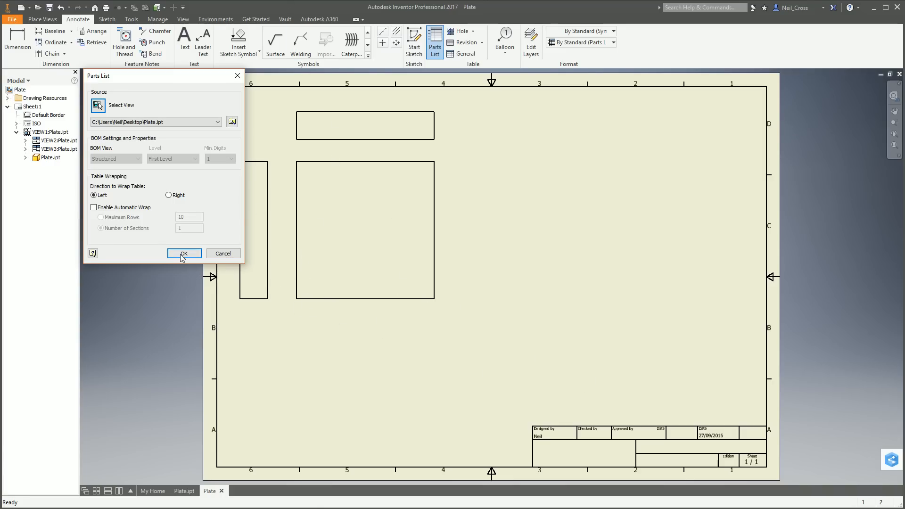
pyautogui.click(184, 253)
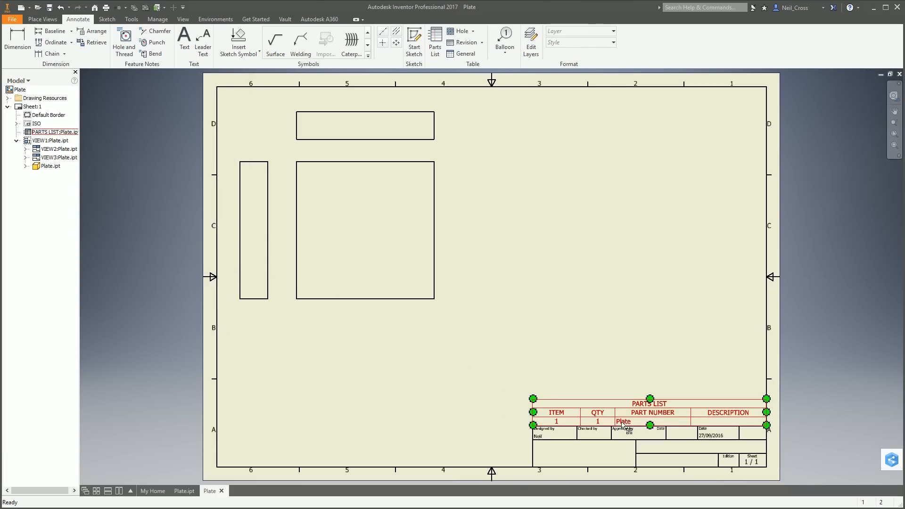
pyautogui.click(53, 132)
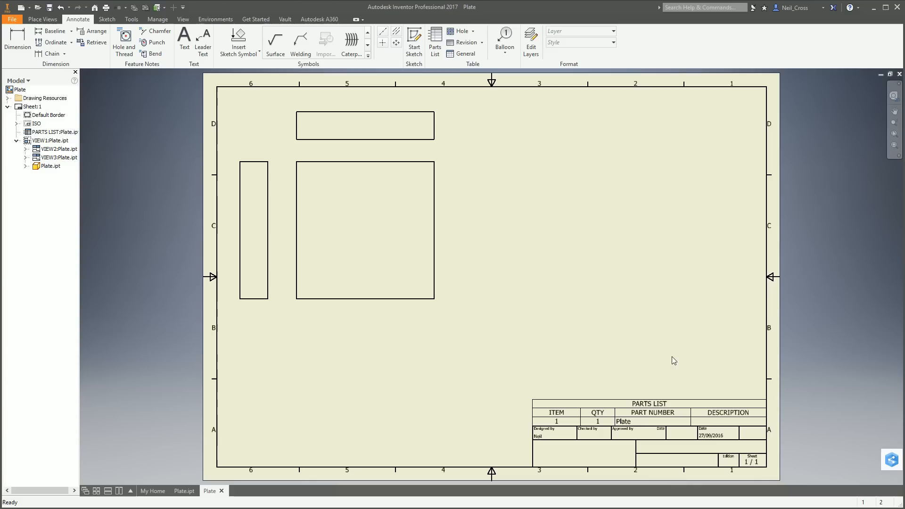
pyautogui.moveTo(289, 407)
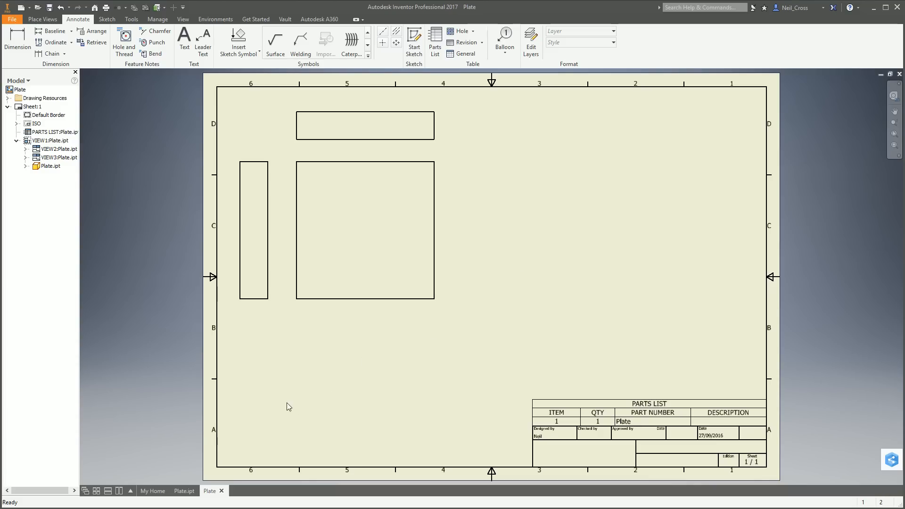
pyautogui.click(182, 490)
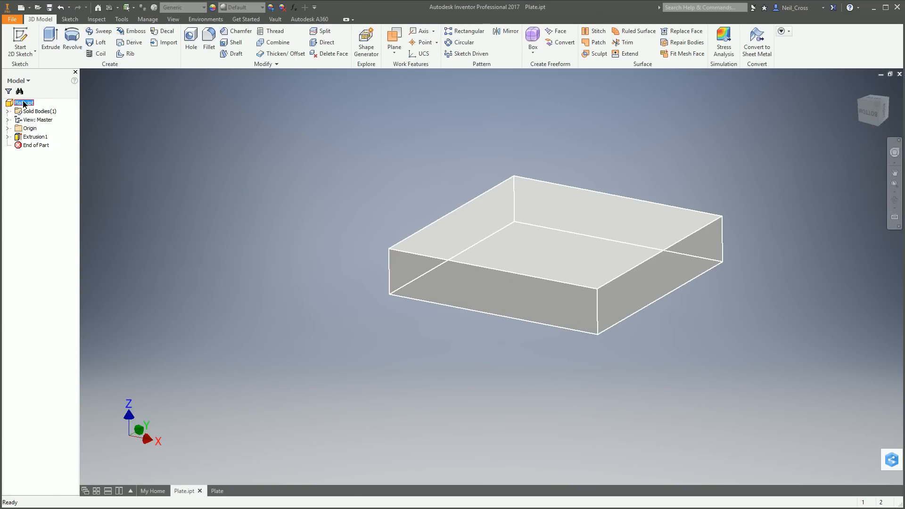
# Step: Set Plate.ipt's iProperties description to an expression of Length, Width and THK (100 mm...)
pyautogui.rightClick(23, 102)
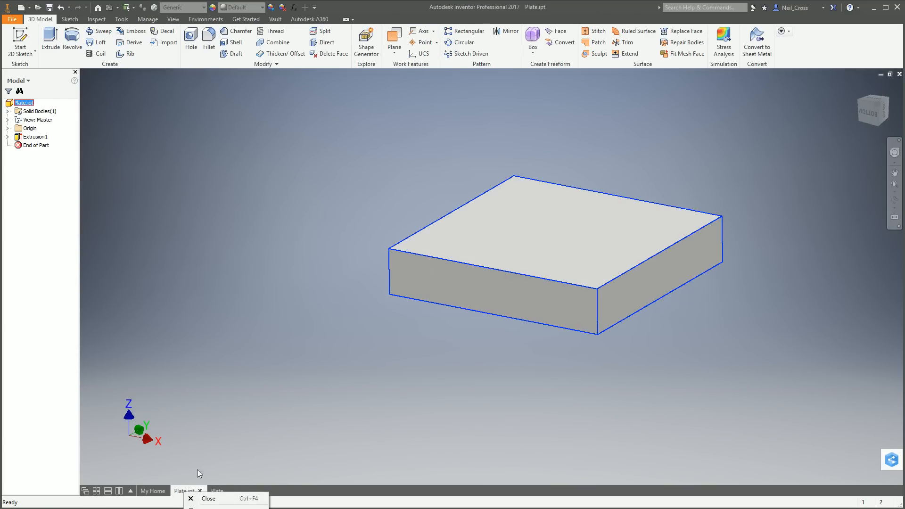
pyautogui.moveTo(197, 432)
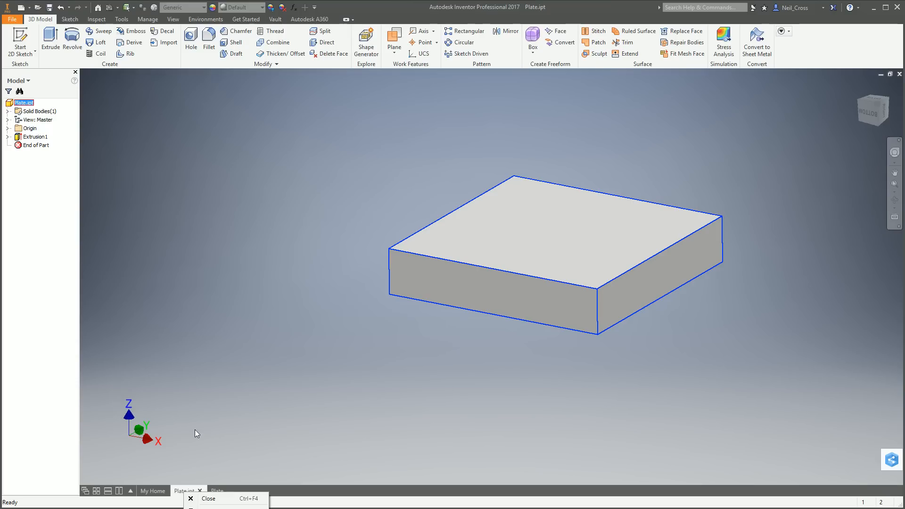
pyautogui.moveTo(187, 378)
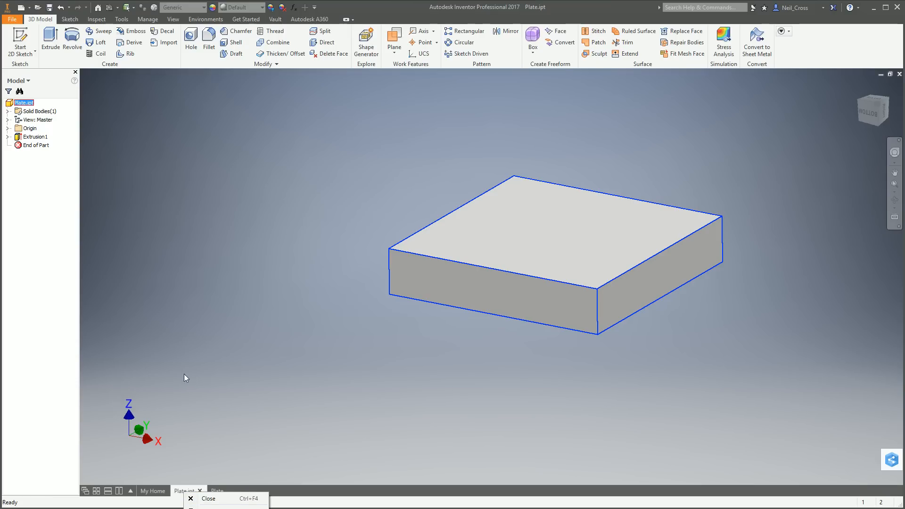
pyautogui.rightClick(21, 102)
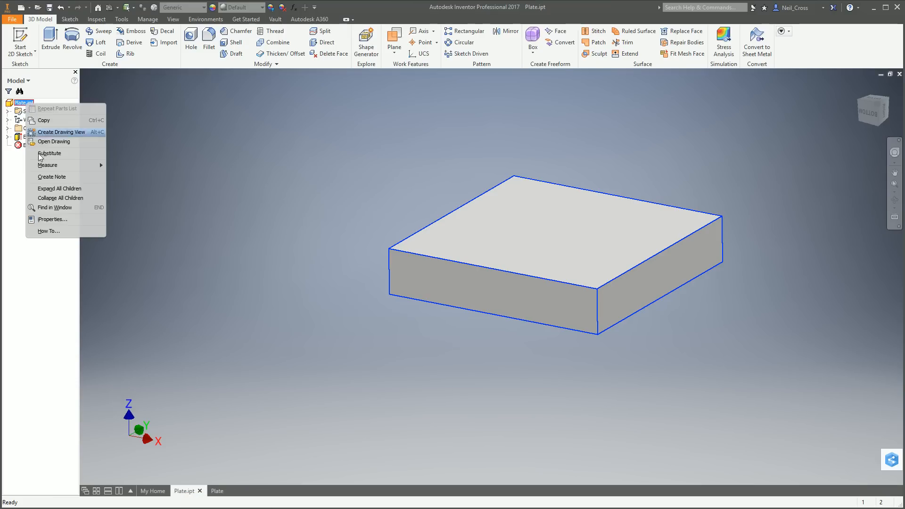
pyautogui.click(52, 218)
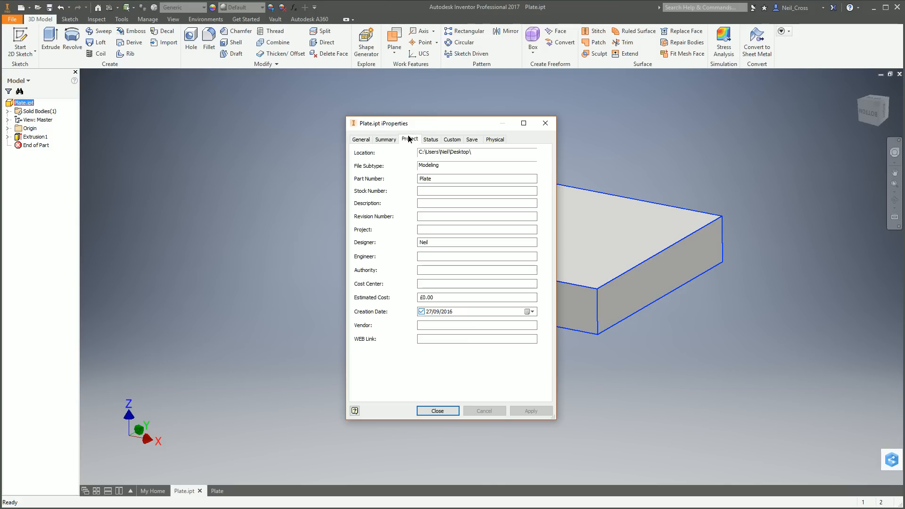
pyautogui.click(475, 204)
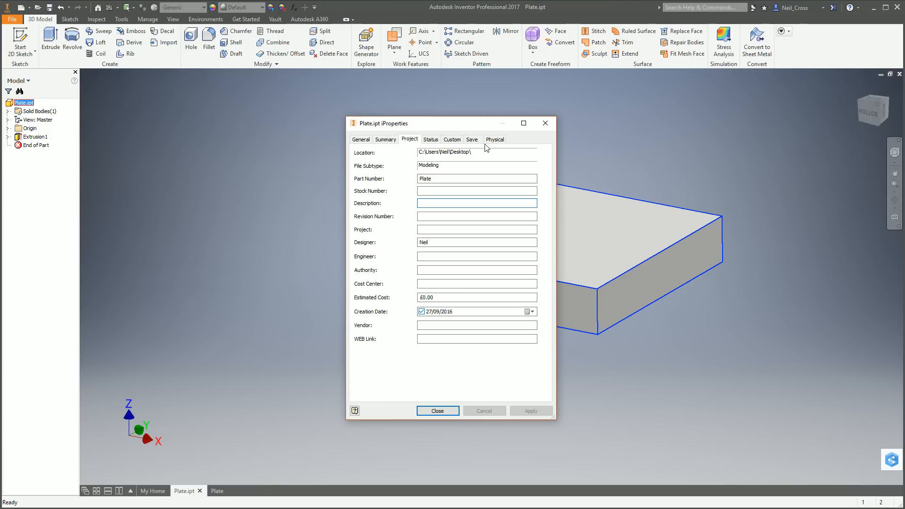
pyautogui.write('100 mm x 100 mm x 200 mm PLA')
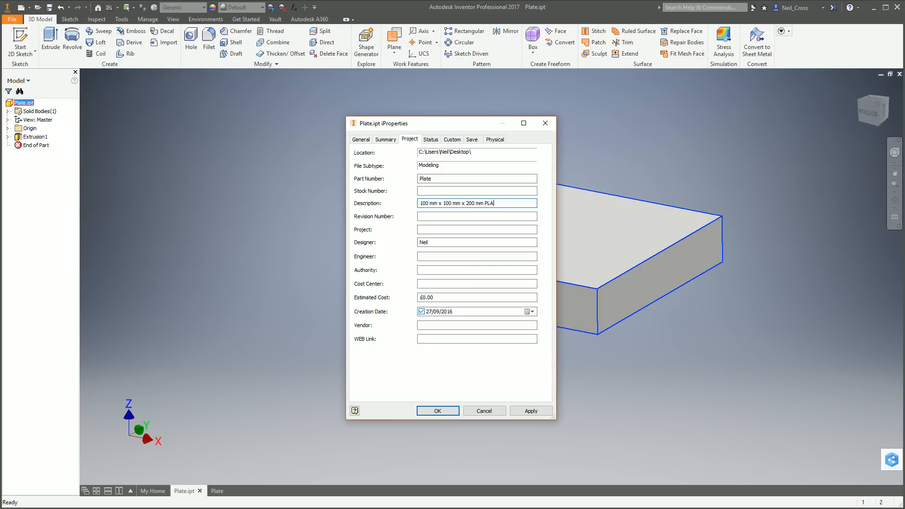
pyautogui.click(437, 411)
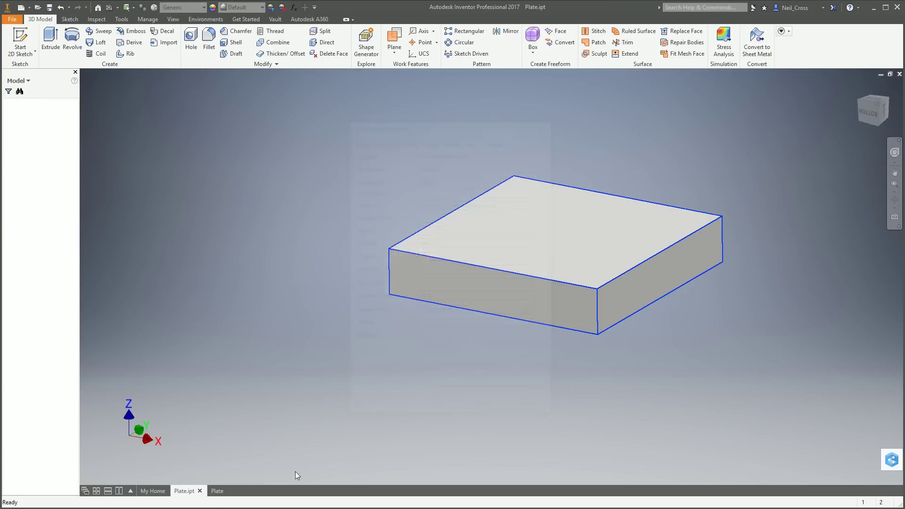
pyautogui.click(209, 490)
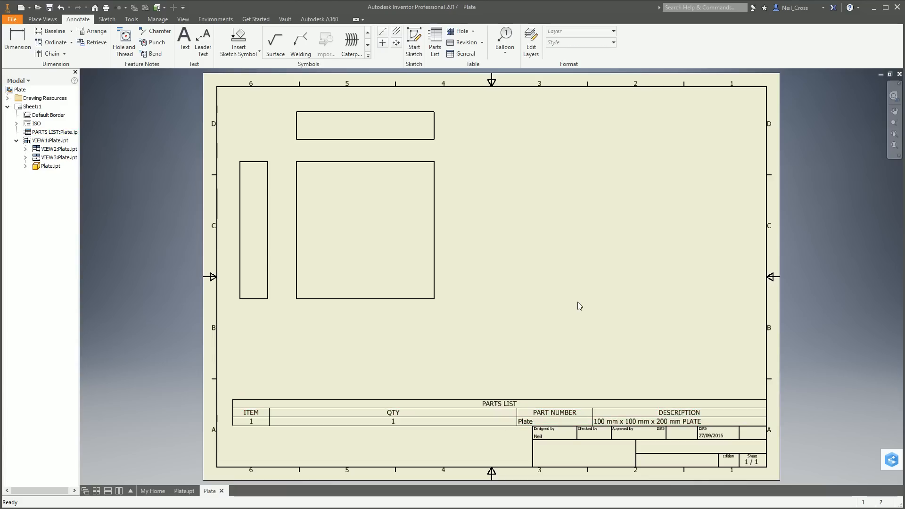
pyautogui.moveTo(535, 288)
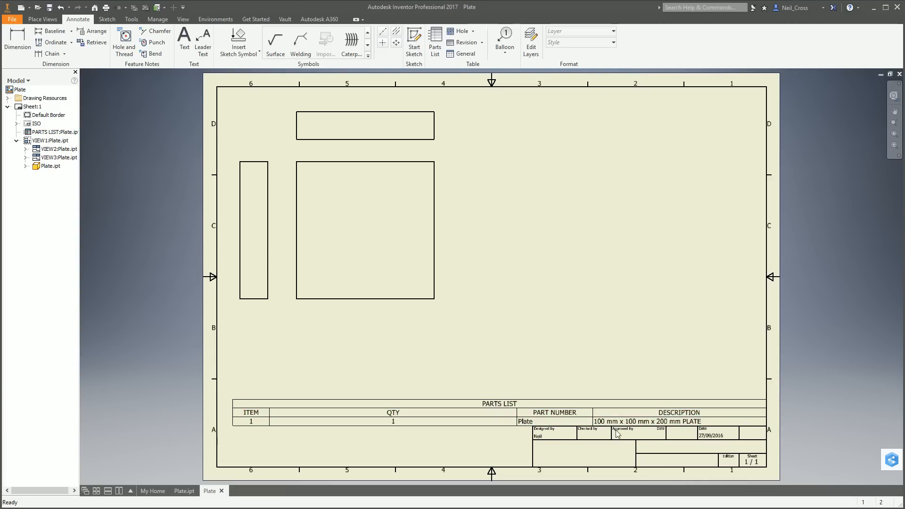
pyautogui.moveTo(344, 427)
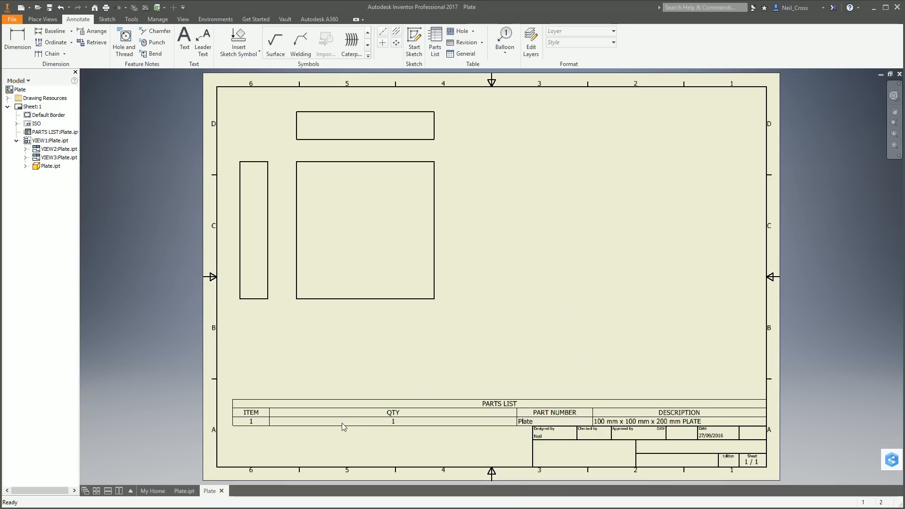
pyautogui.click(343, 426)
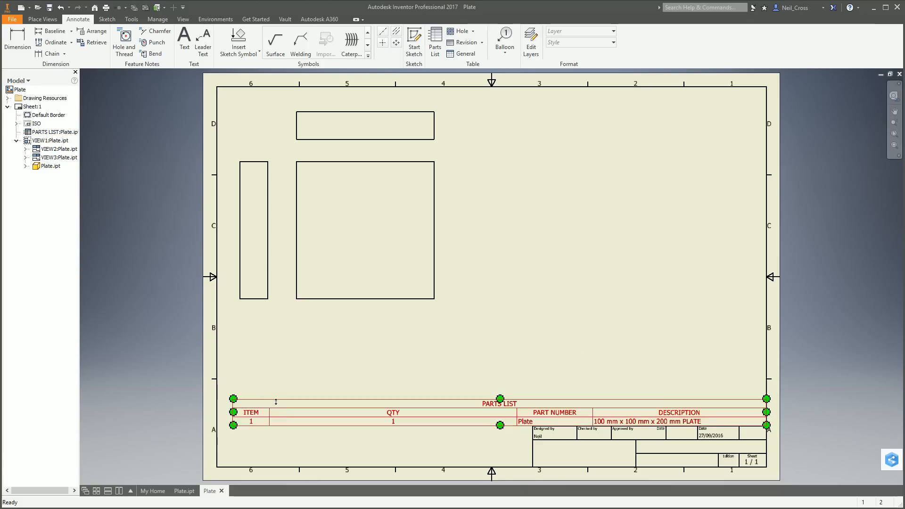
pyautogui.click(183, 490)
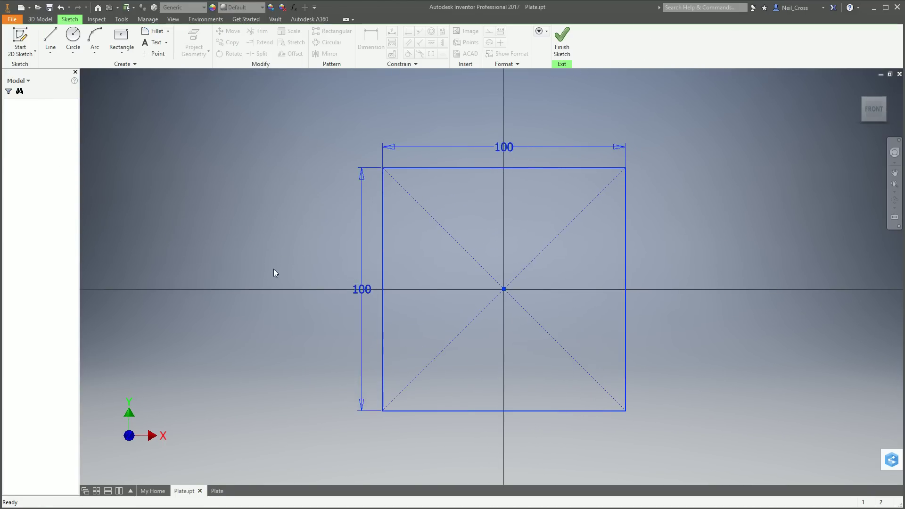
# Step: Review Sketch1's 100 x 100 dimensions and finish the sketch
pyautogui.doubleClick(503, 146)
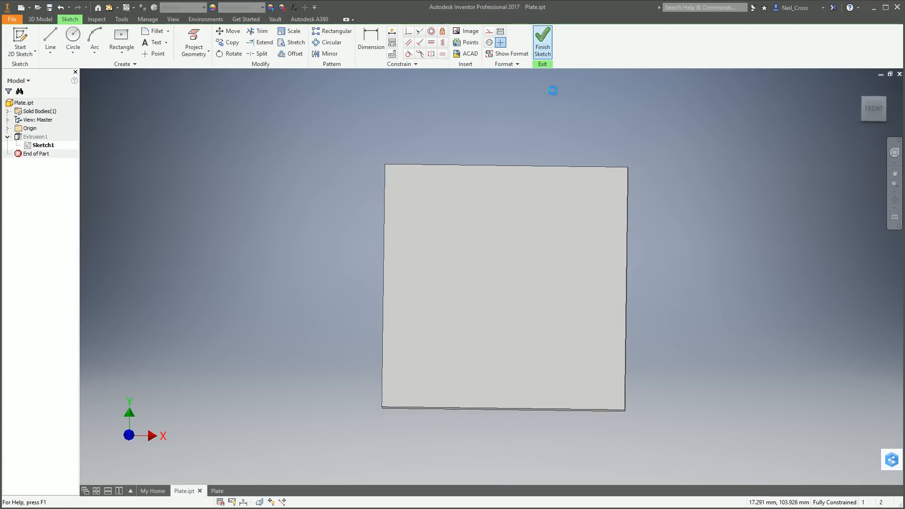
pyautogui.click(542, 38)
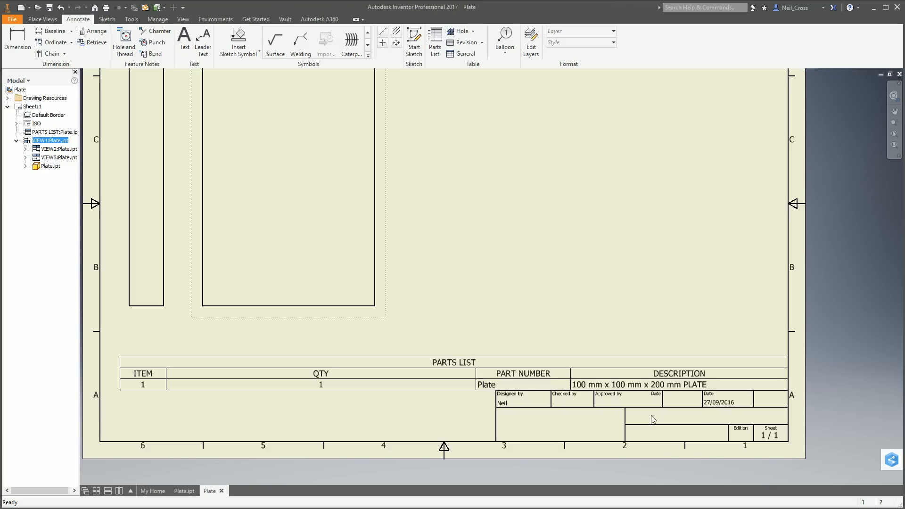
pyautogui.moveTo(652, 406)
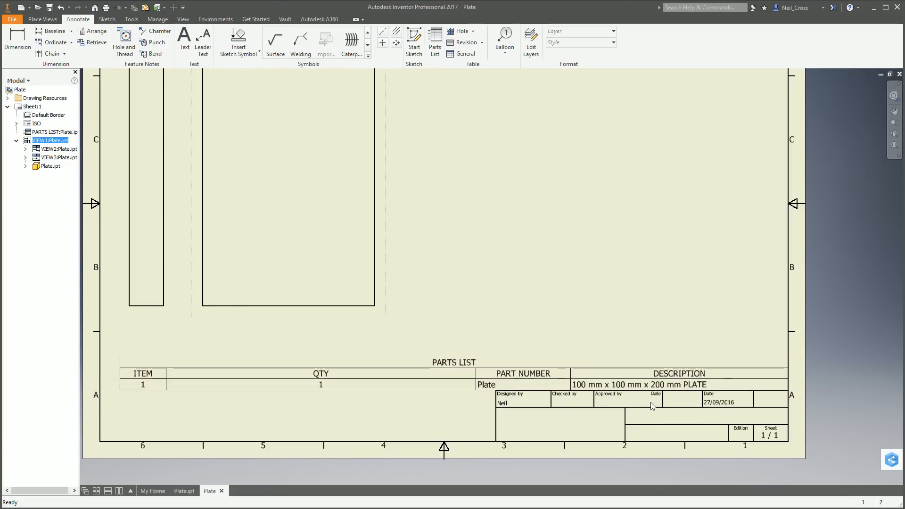
pyautogui.moveTo(638, 434)
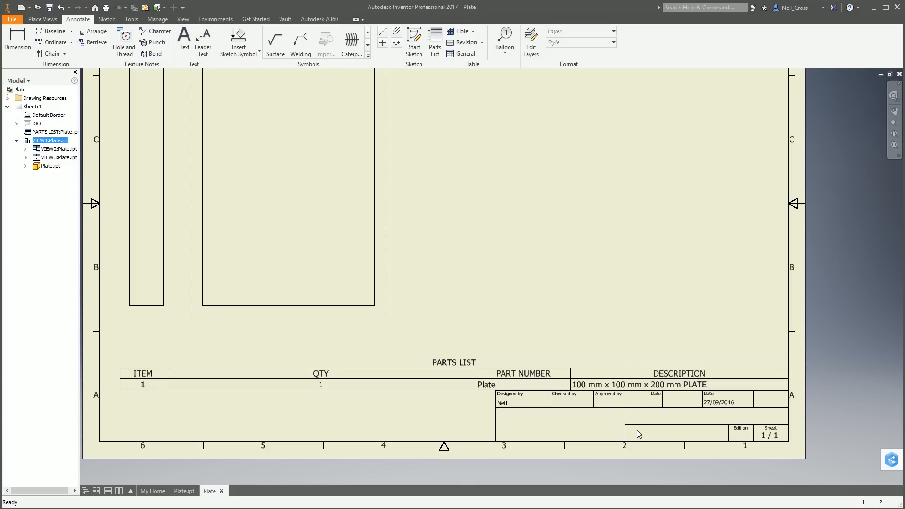
pyautogui.moveTo(439, 302)
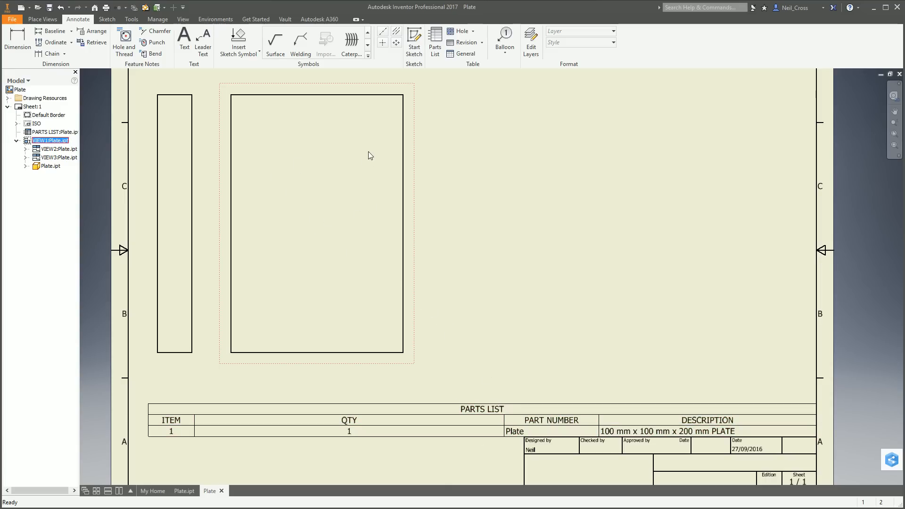
pyautogui.moveTo(365, 326)
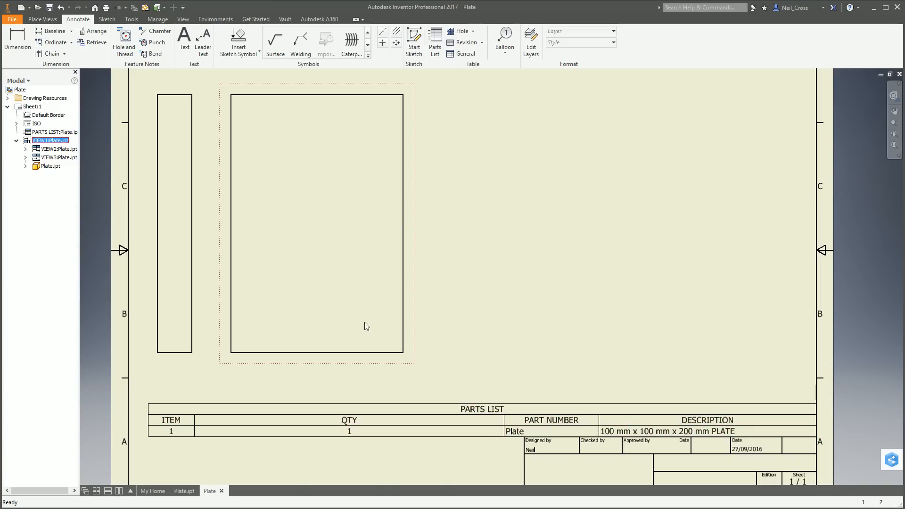
# Step: Show Plate.ipt's iProperties Project tab with description 100 mm x 100 mm x 200 mm PLATE
pyautogui.click(184, 490)
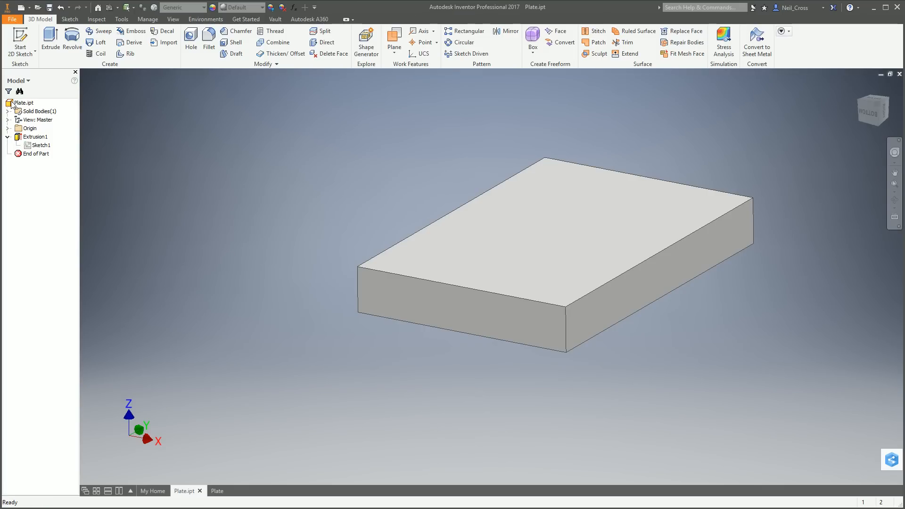
pyautogui.click(23, 102)
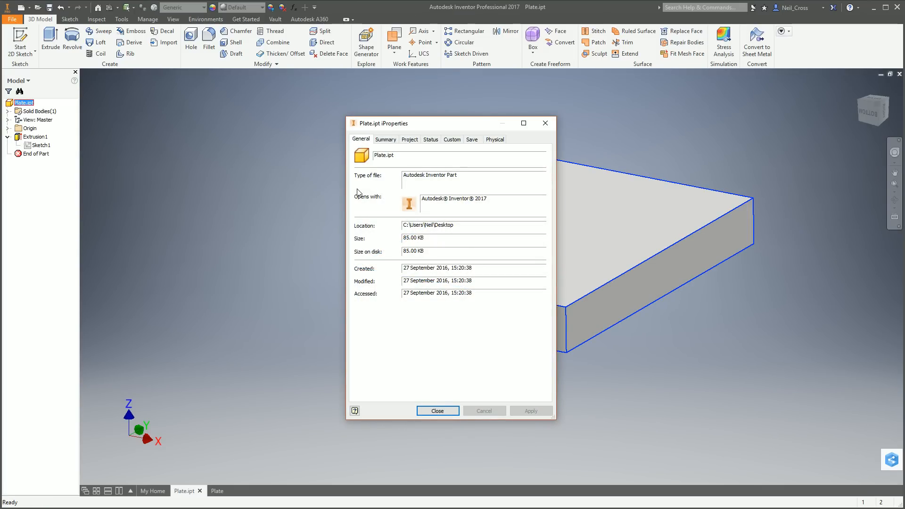
pyautogui.click(409, 140)
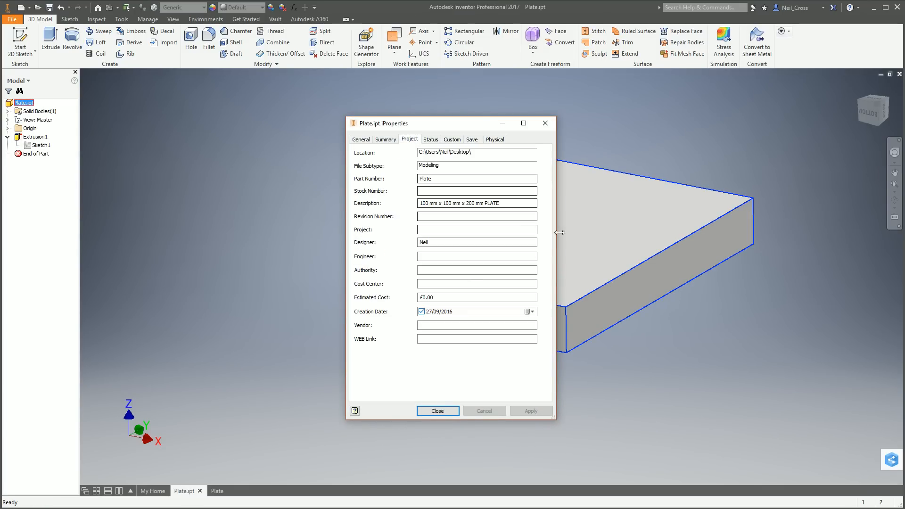
pyautogui.moveTo(612, 277)
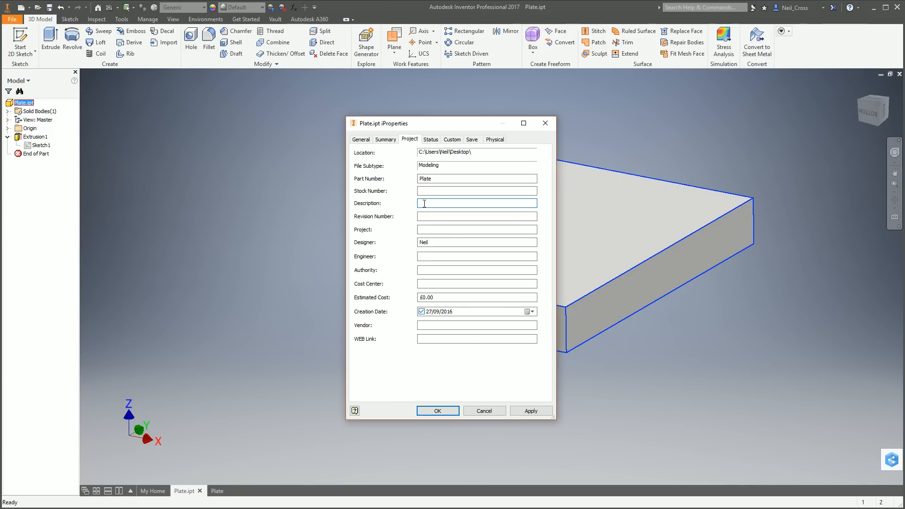
# Step: Set Description to =<Length> x <Width> x <THK> PLATE and apply it
pyautogui.write('=')
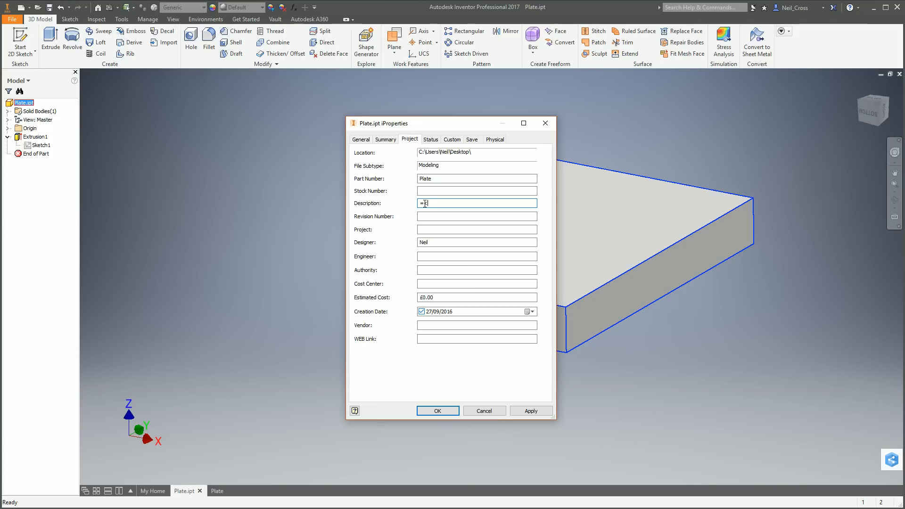
pyautogui.write('<d0>')
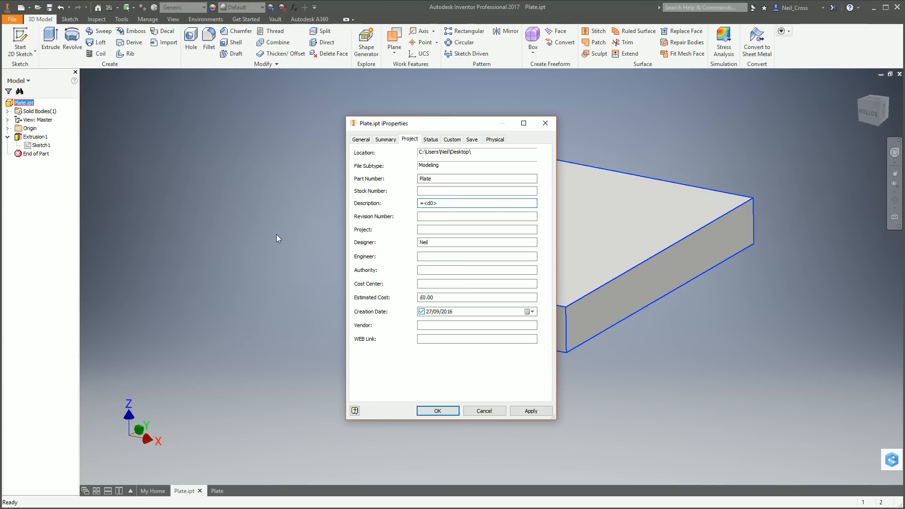
pyautogui.write('=<L')
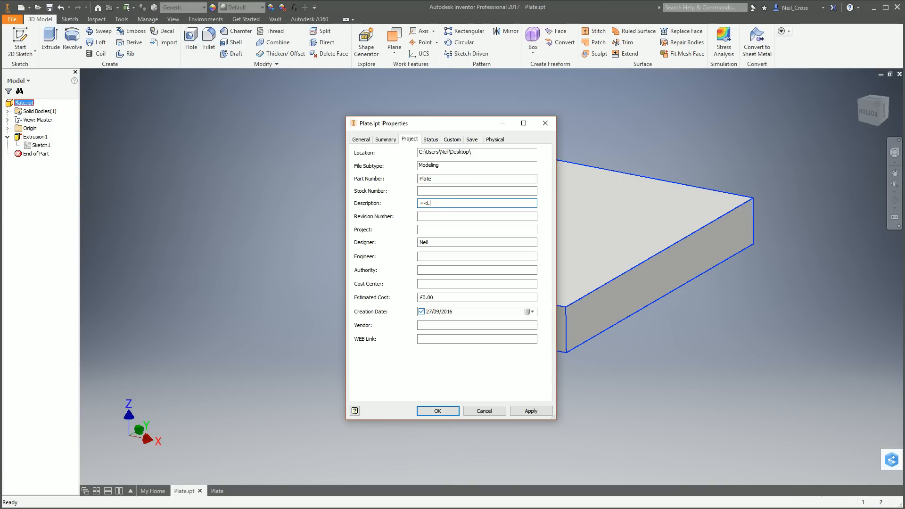
pyautogui.write('ength>')
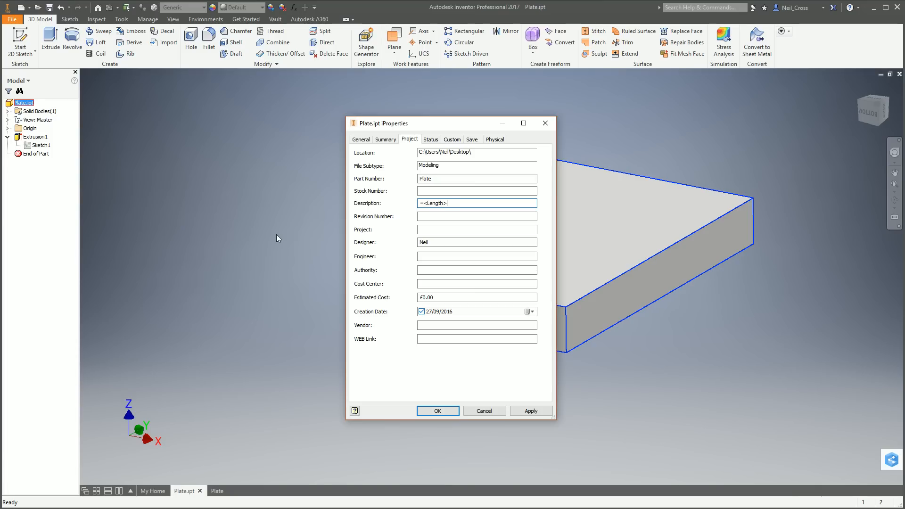
pyautogui.write('x <')
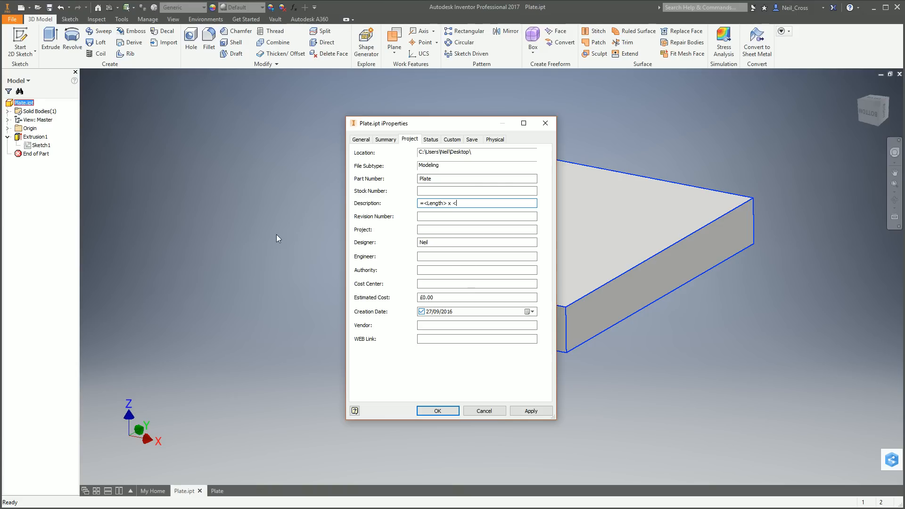
pyautogui.write('Width>')
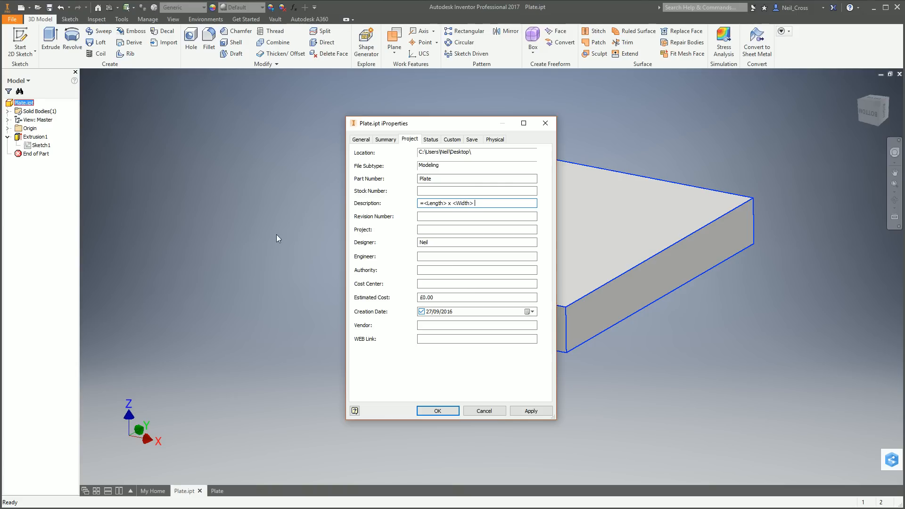
pyautogui.write('x <THK')
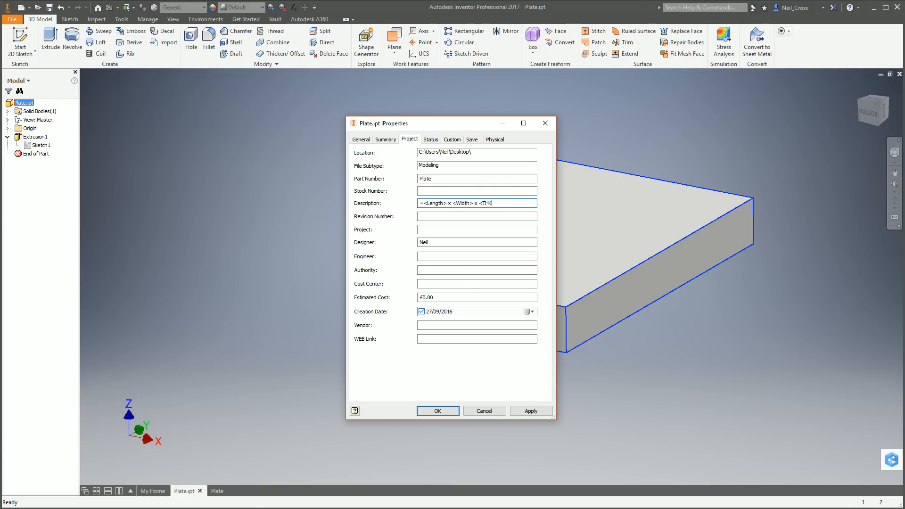
pyautogui.write('PLATE')
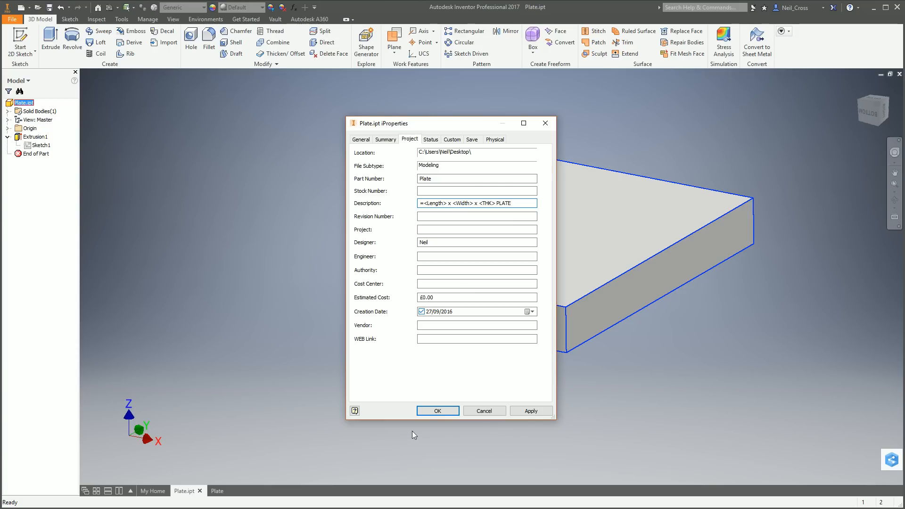
pyautogui.click(438, 410)
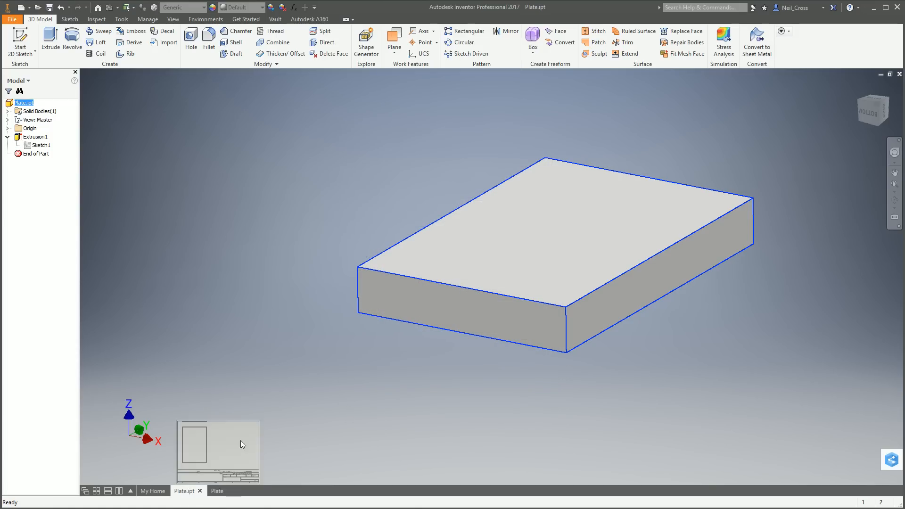
# Step: See the parts list description read only 'x x PLATE', then return to Plate.ipt
pyautogui.click(217, 490)
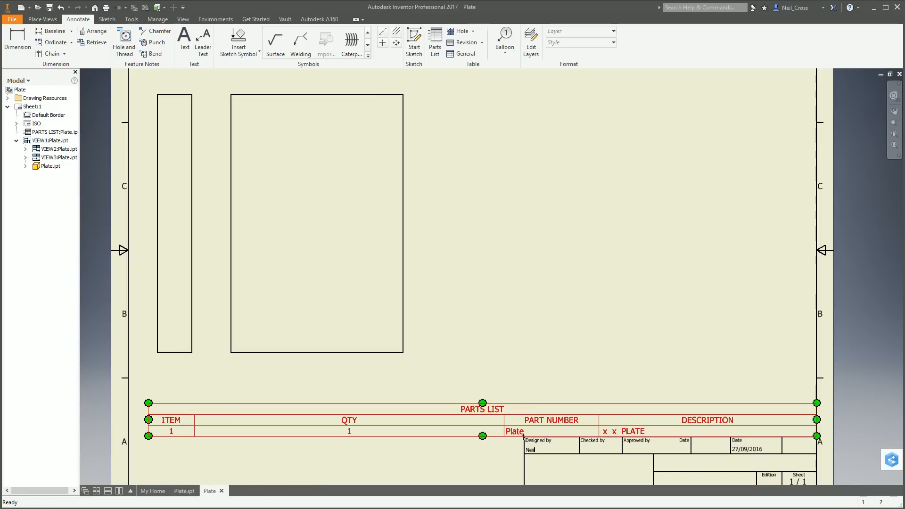
pyautogui.click(633, 462)
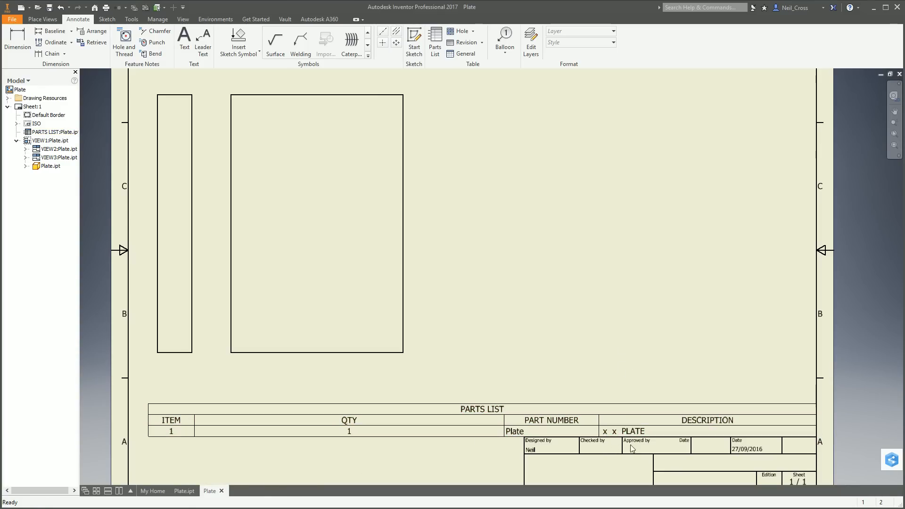
pyautogui.click(184, 490)
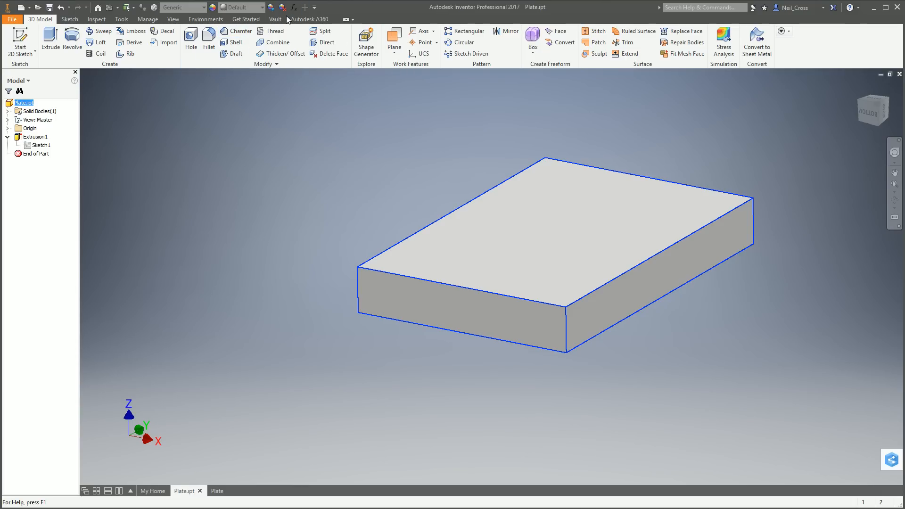
# Step: Export Length, Width and THK as parameters and close the Parameters dialog
pyautogui.click(292, 8)
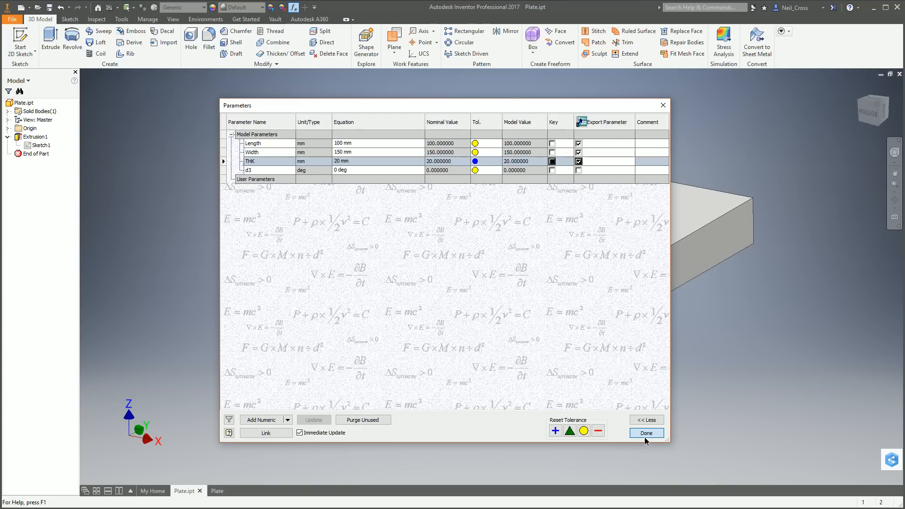
pyautogui.click(646, 433)
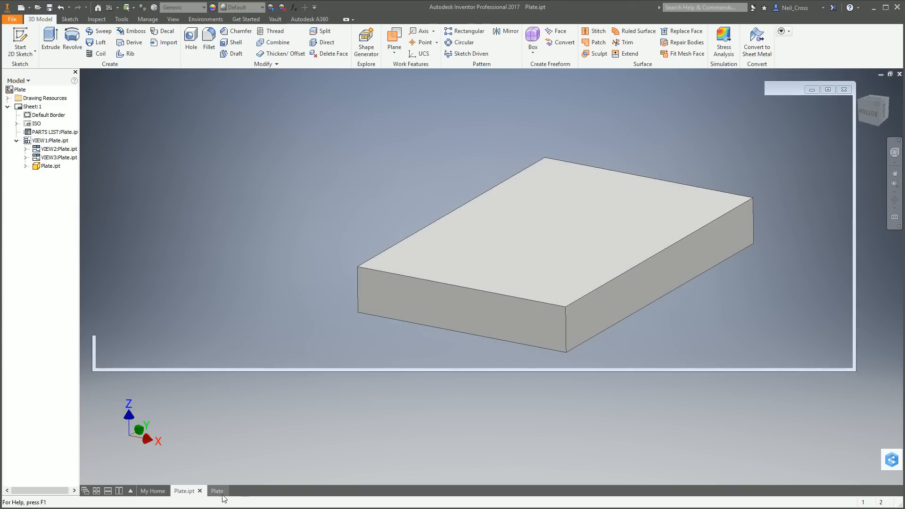
# Step: Check the parts list, then show Plate.ipt's Project properties again
pyautogui.click(216, 490)
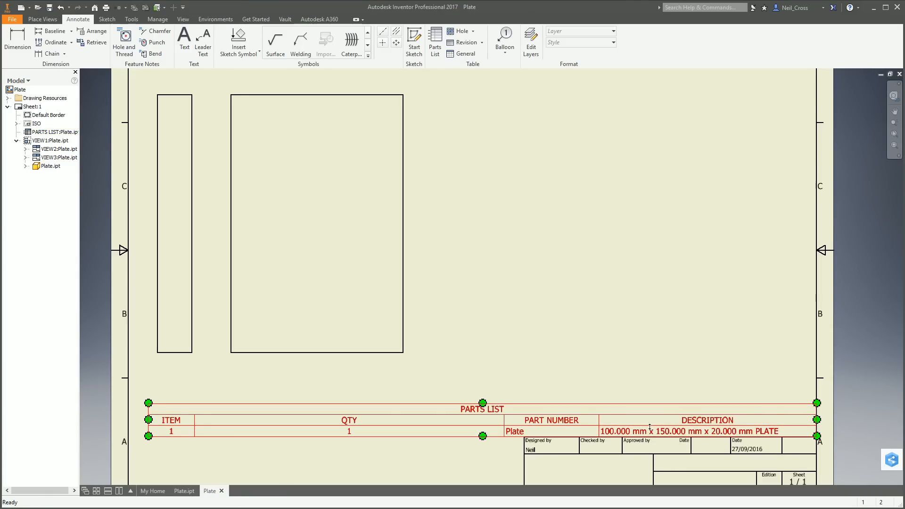
pyautogui.moveTo(184, 490)
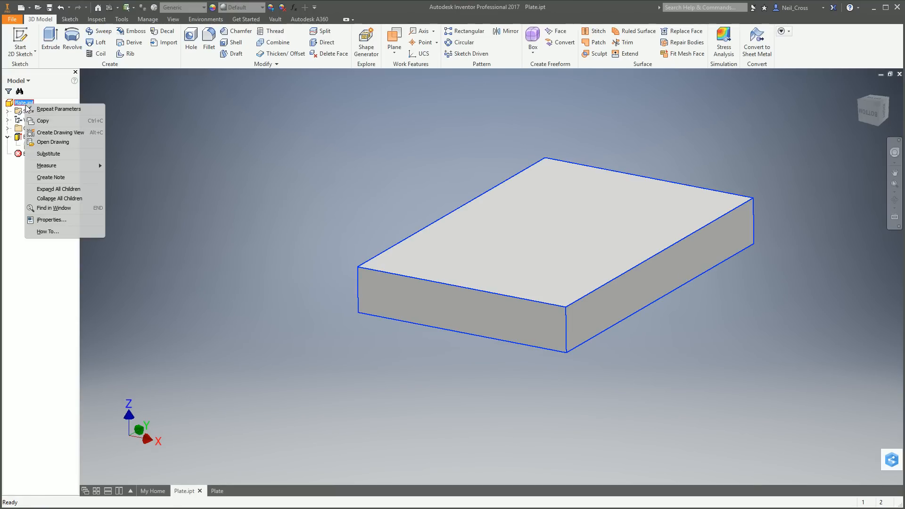
pyautogui.click(51, 220)
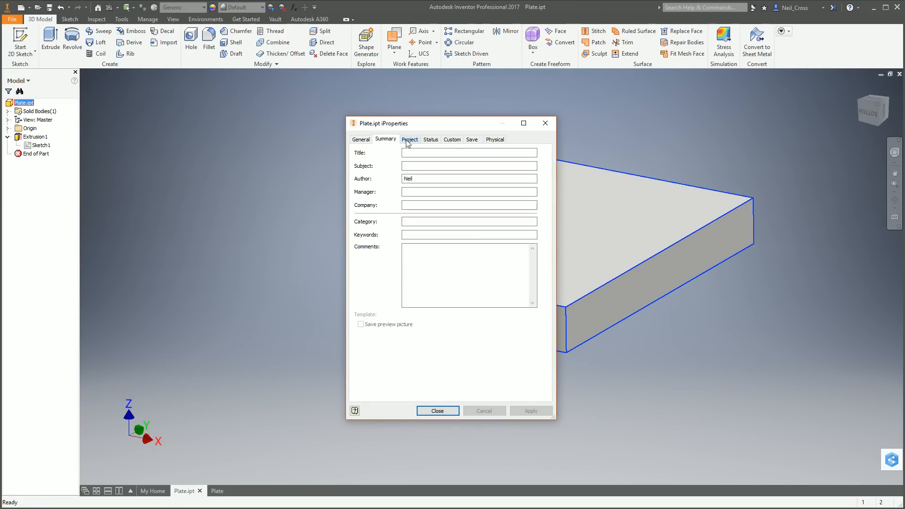
pyautogui.click(409, 139)
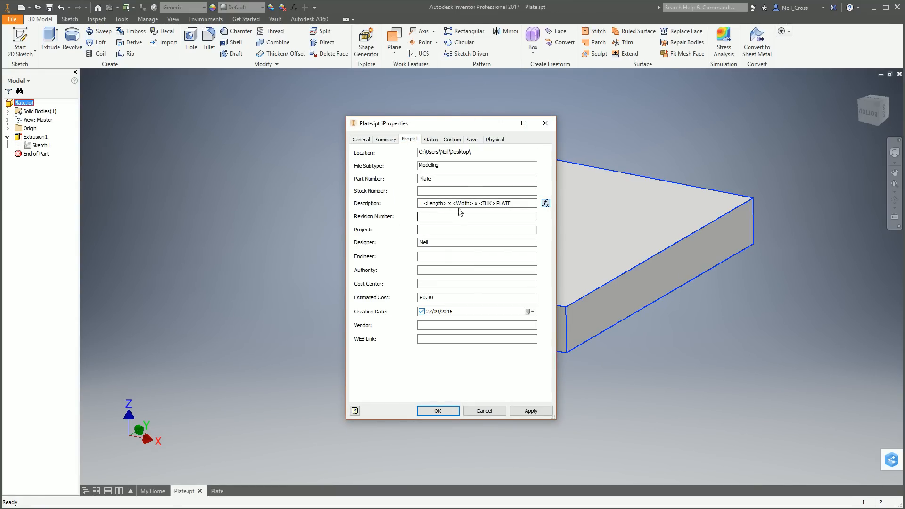
# Step: Inspect the Description resolving to 100.000 mm x 150.000 mm x 20.000 mm PLATE and go to its parameters
pyautogui.click(545, 203)
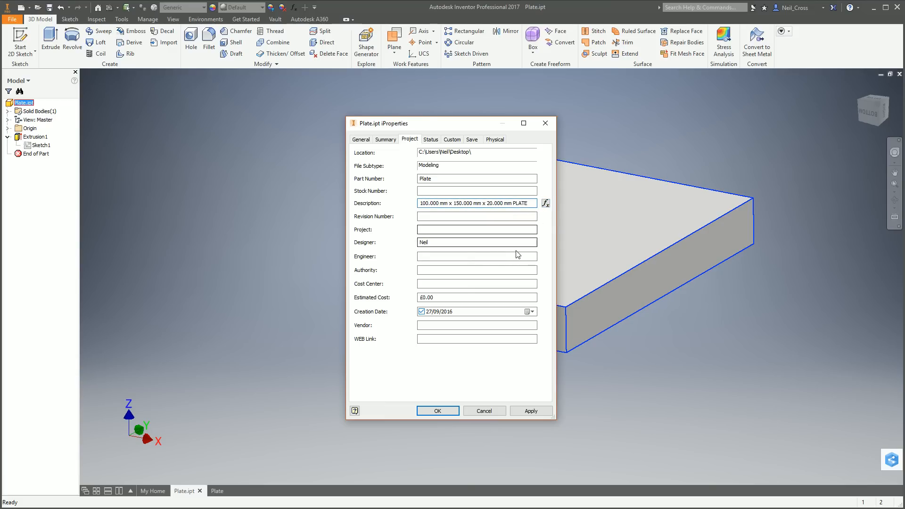
pyautogui.doubleClick(429, 203)
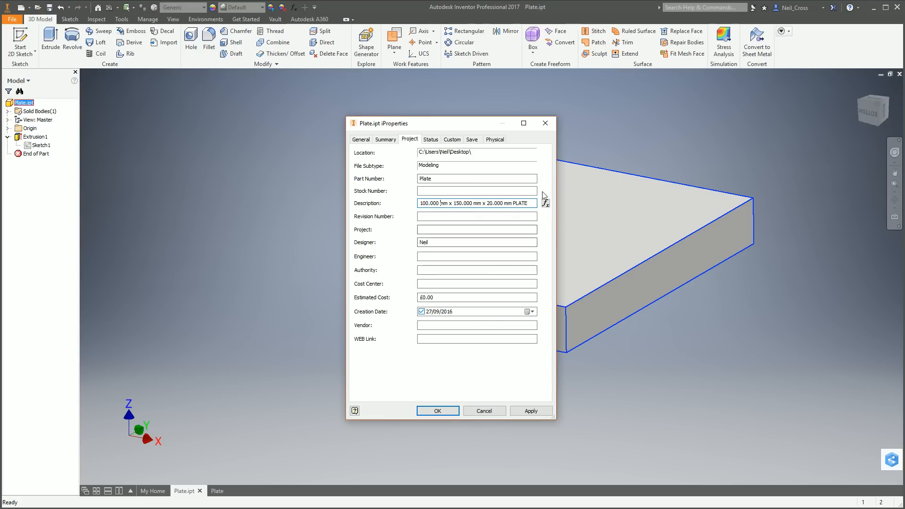
pyautogui.click(437, 411)
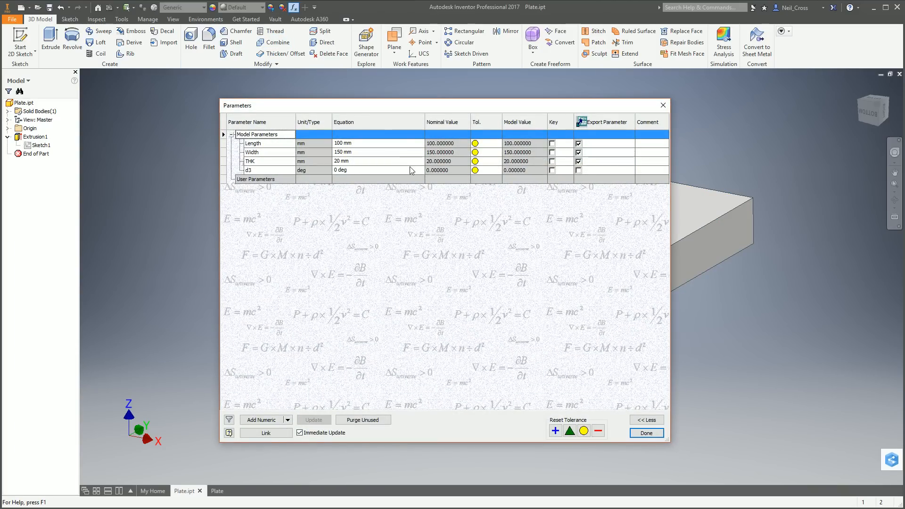
pyautogui.moveTo(432, 134)
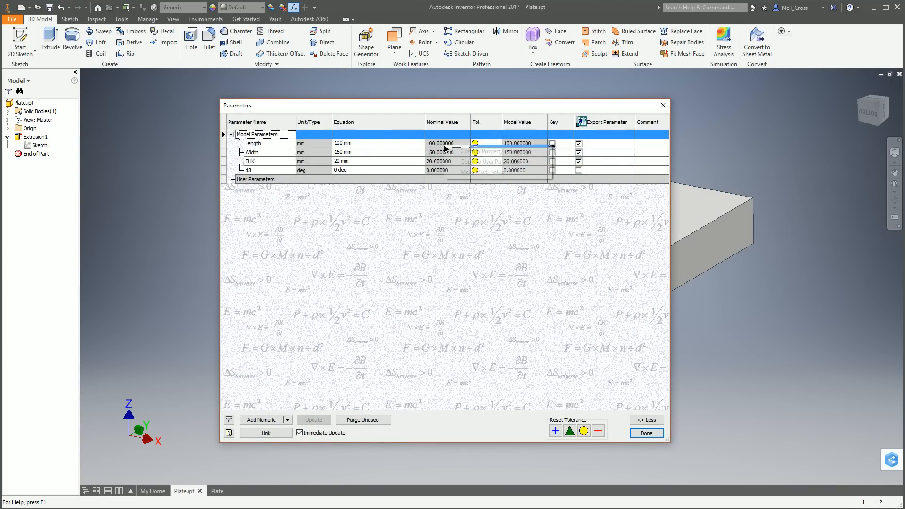
# Step: Format Length with three decimals, no trailing zeros, applied to comparable parameters
pyautogui.click(473, 143)
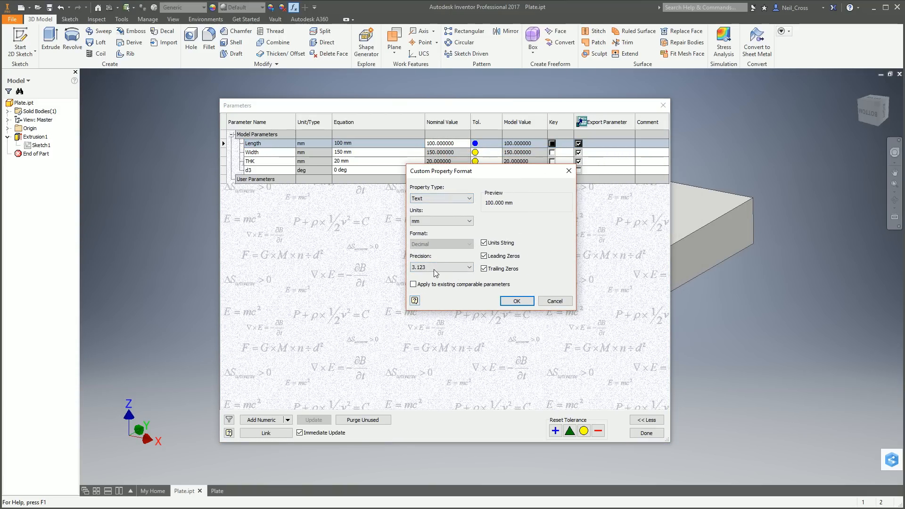
pyautogui.click(467, 267)
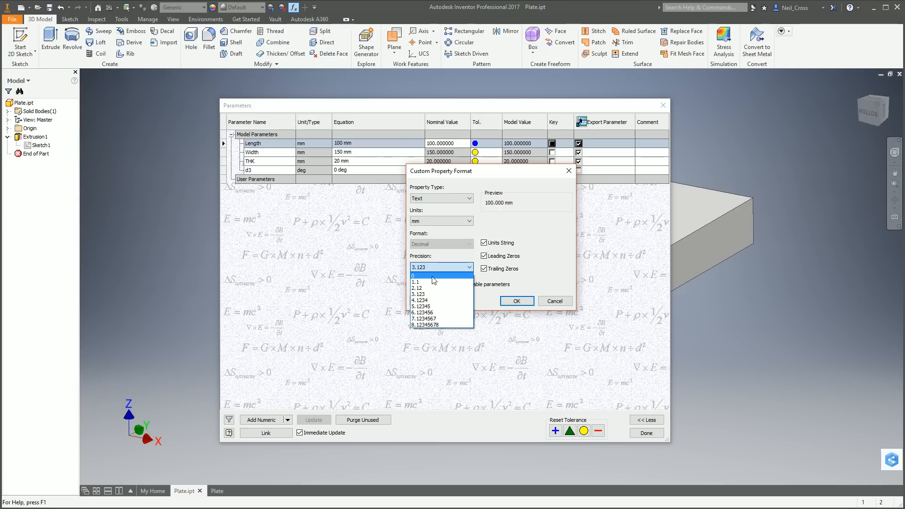
pyautogui.click(419, 294)
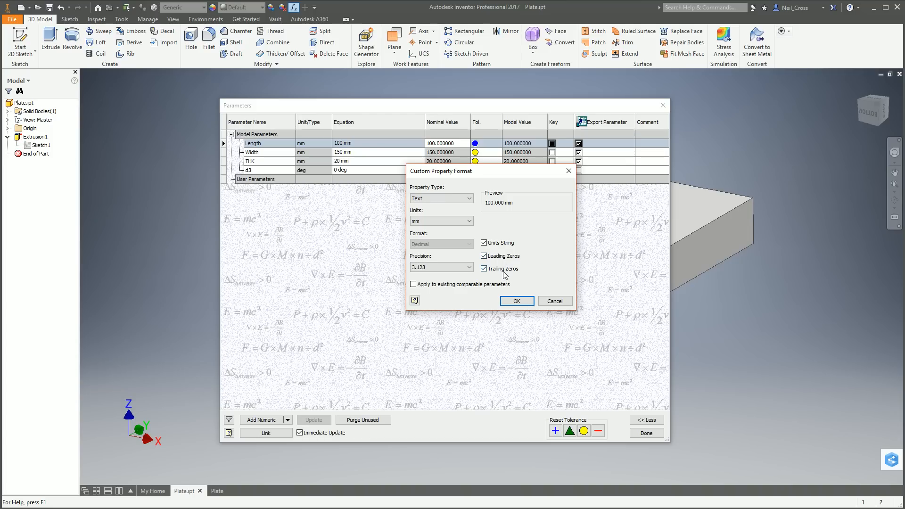
pyautogui.click(483, 268)
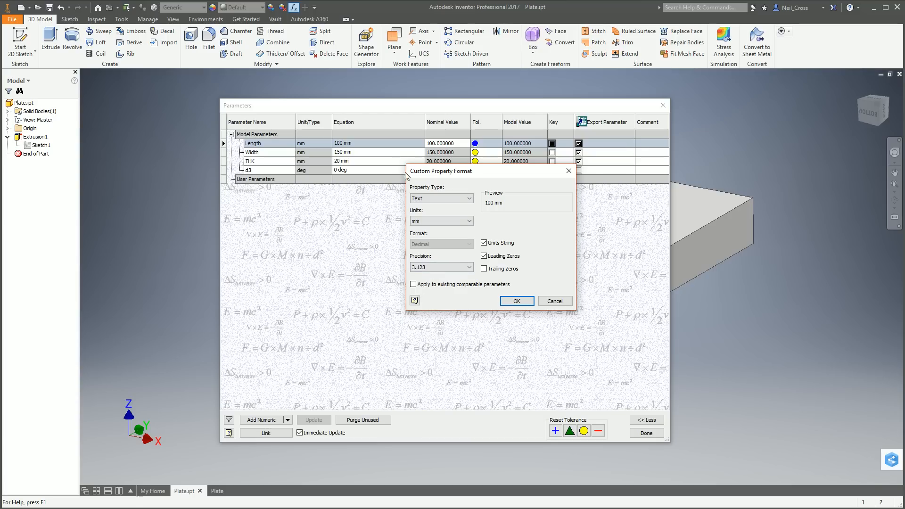
pyautogui.moveTo(380, 146)
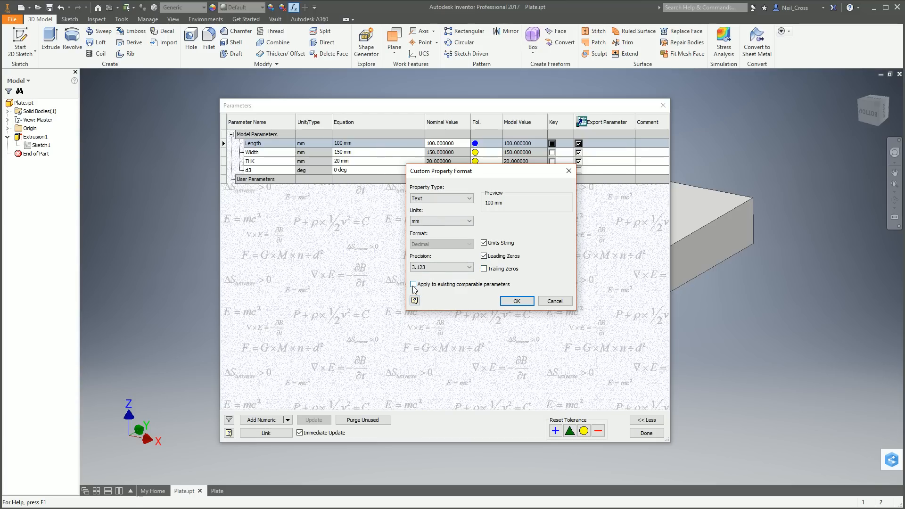
pyautogui.click(413, 284)
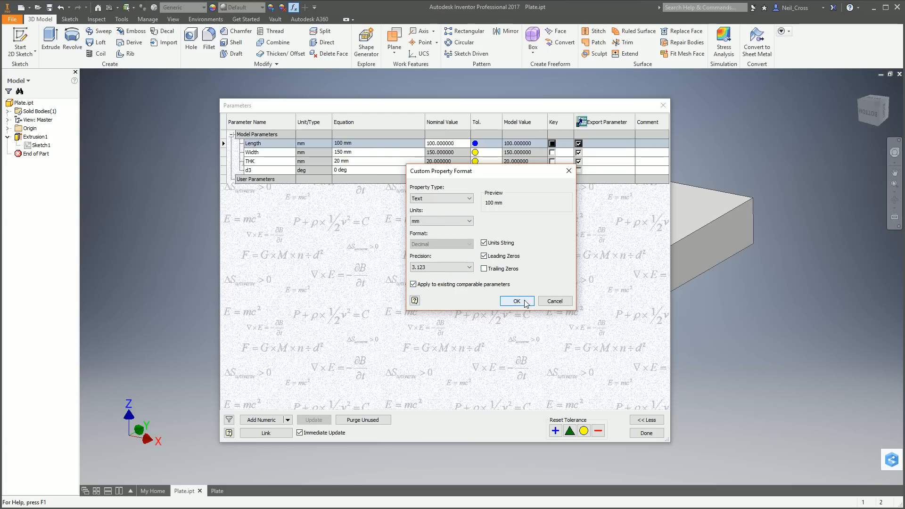
pyautogui.click(516, 301)
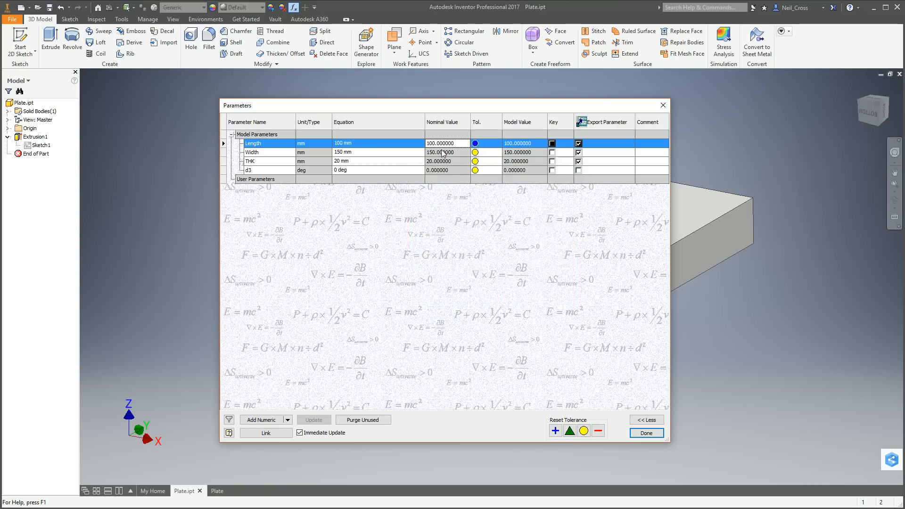
# Step: Confirm the parts list reads 100 mm x 150 mm x 20 mm PLATE and return to the part
pyautogui.click(646, 432)
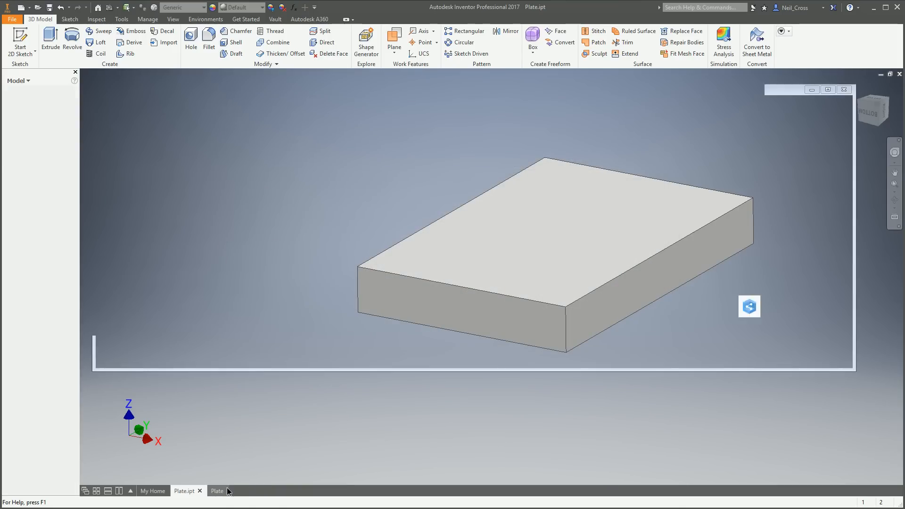
pyautogui.click(217, 490)
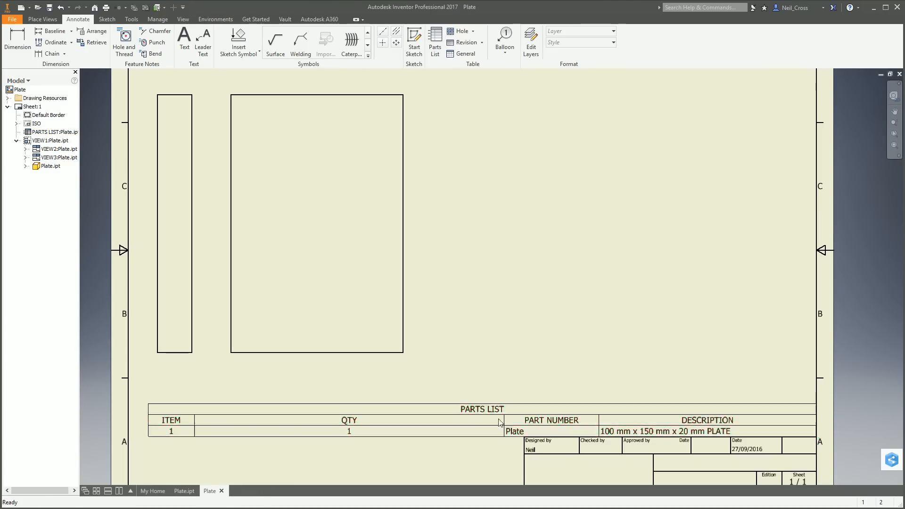
pyautogui.moveTo(527, 273)
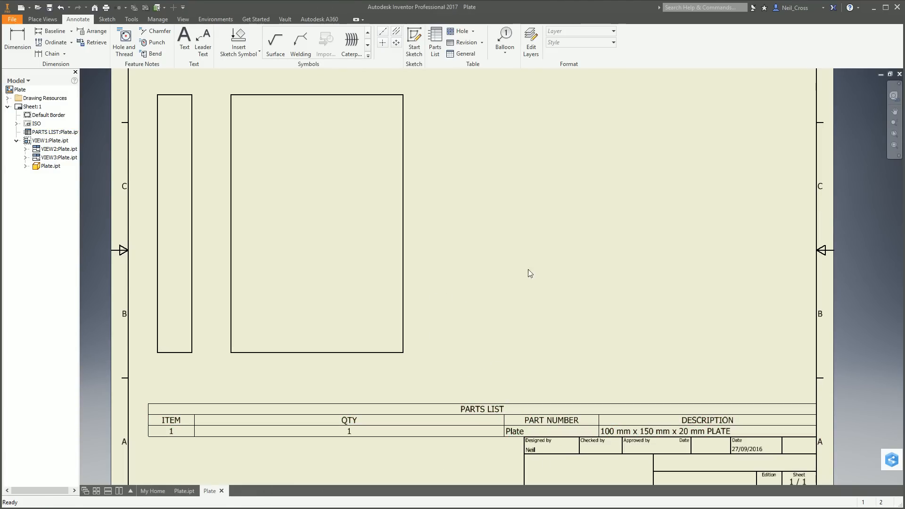
pyautogui.click(183, 490)
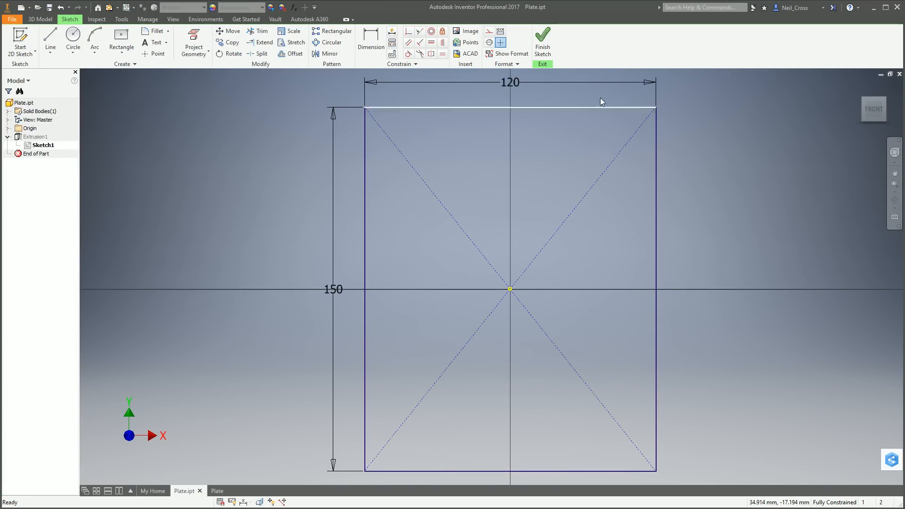
# Step: Set the sketch width to 120 and edit Extrusion1 to make the thickness 30
pyautogui.click(543, 38)
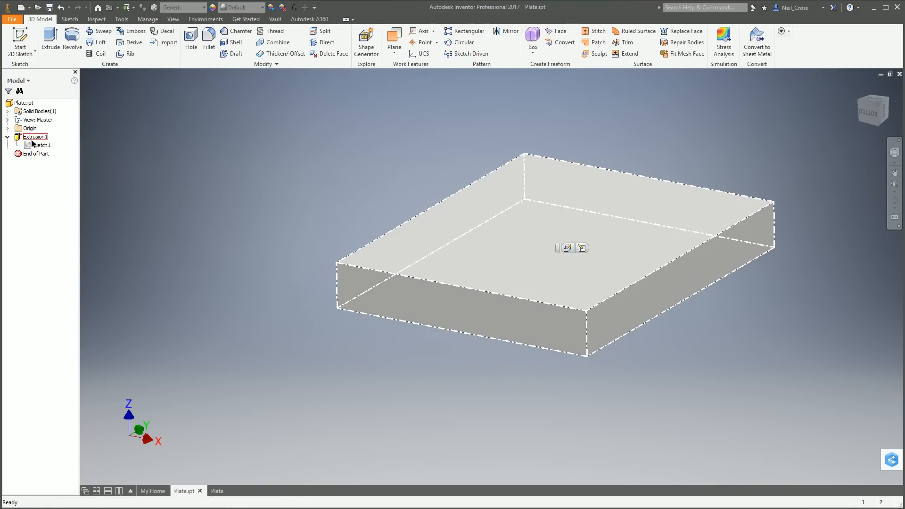
pyautogui.doubleClick(35, 136)
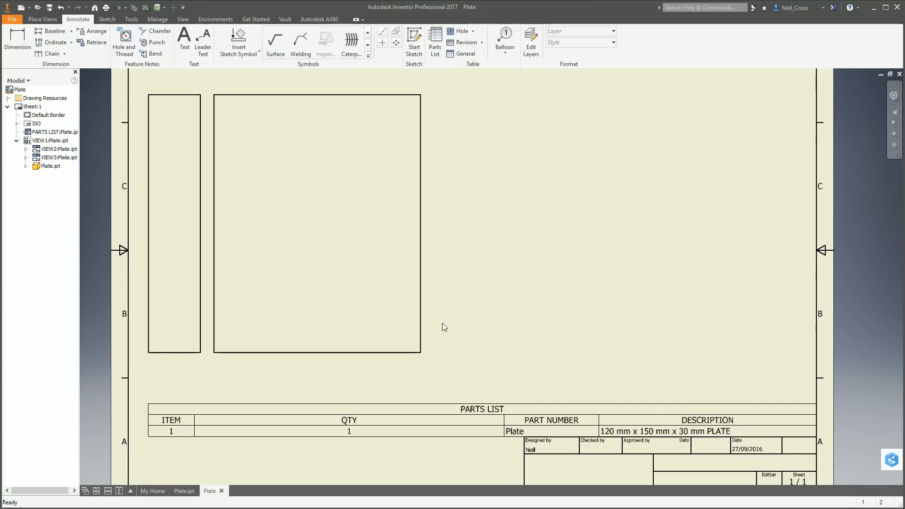
pyautogui.click(49, 140)
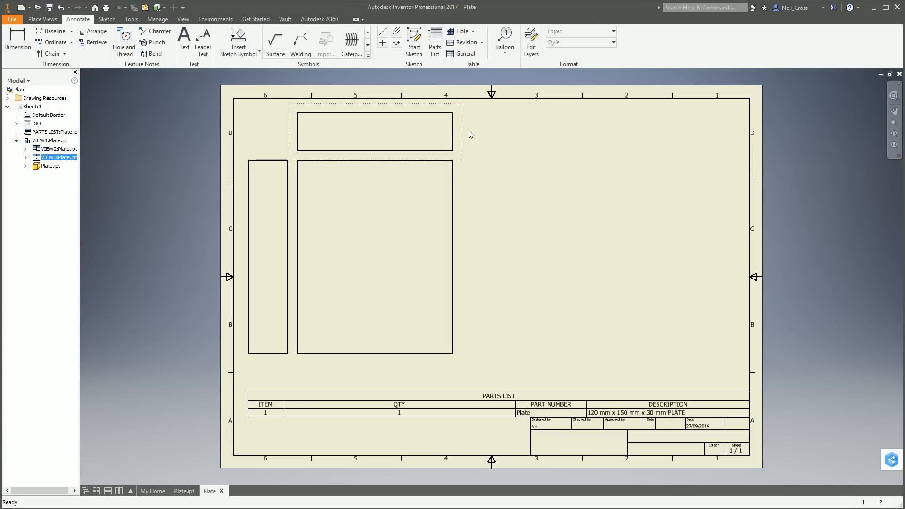
pyautogui.moveTo(674, 212)
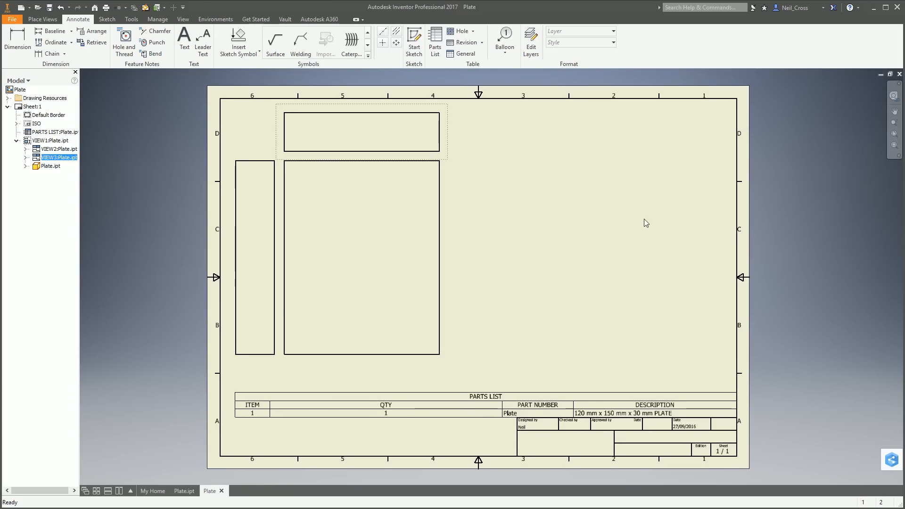
pyautogui.moveTo(642, 226)
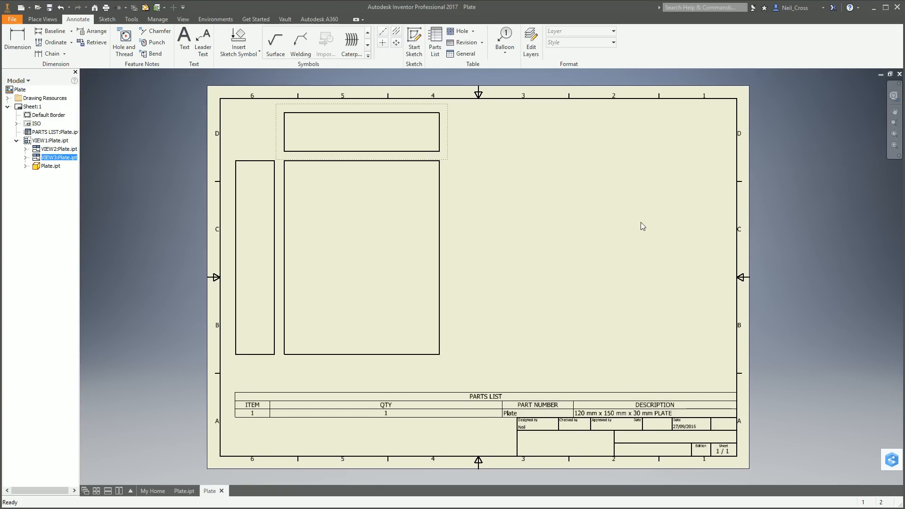